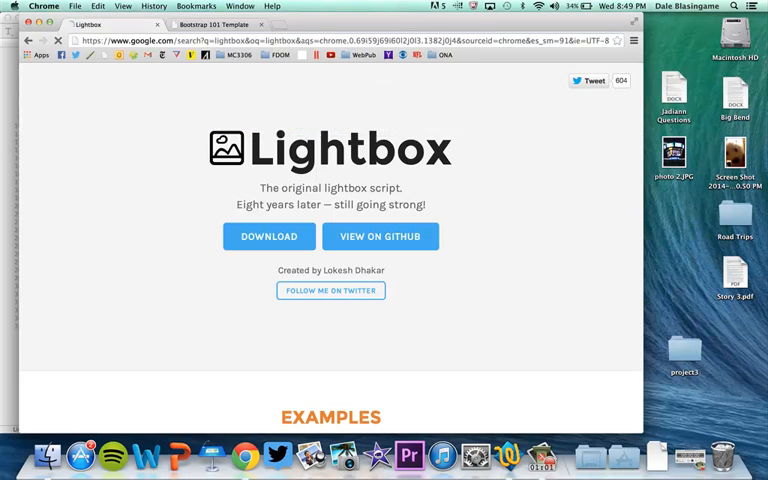
- Search Google for lightbox, open Lokesh Dhakar's Lightbox page, and download the 2.7.1 zip
left_click(34, 40)
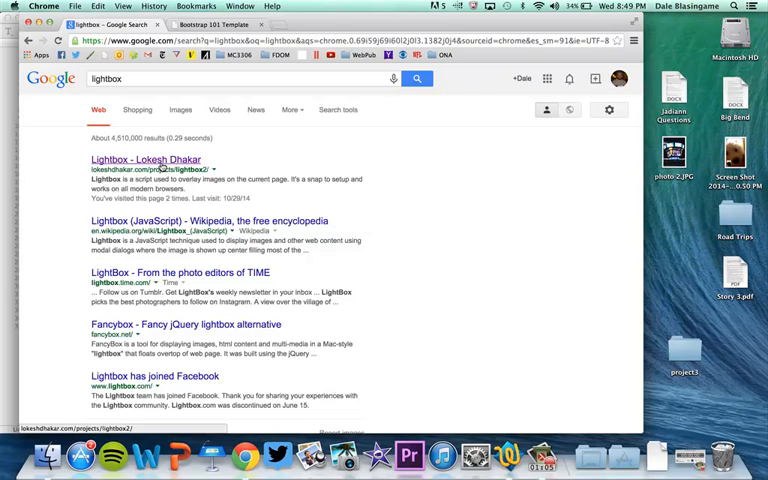
left_click(146, 160)
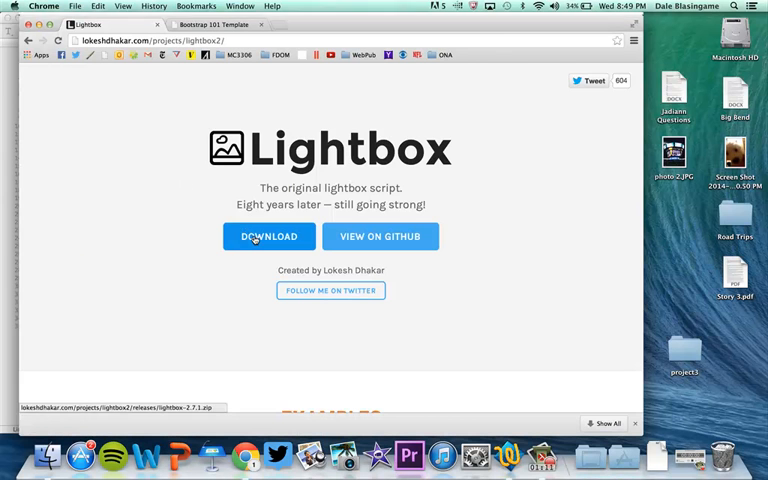
left_click(268, 236)
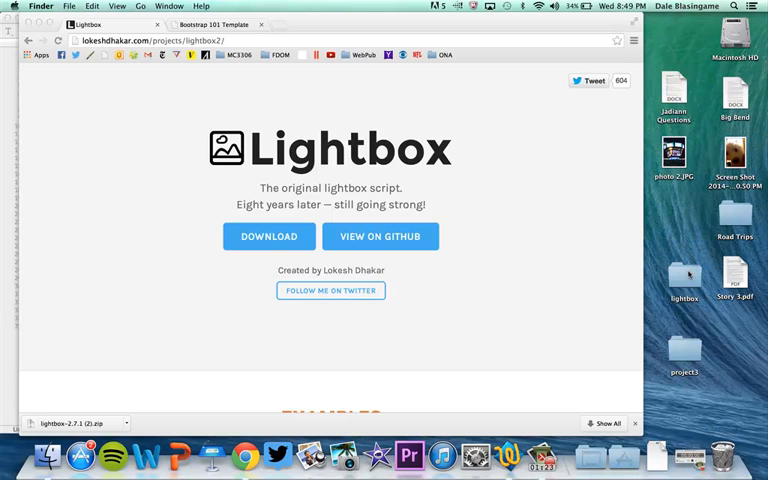
- Browse the lightbox folder's css, img and js contents, then open index.html in Google Chrome
double_click(684, 275)
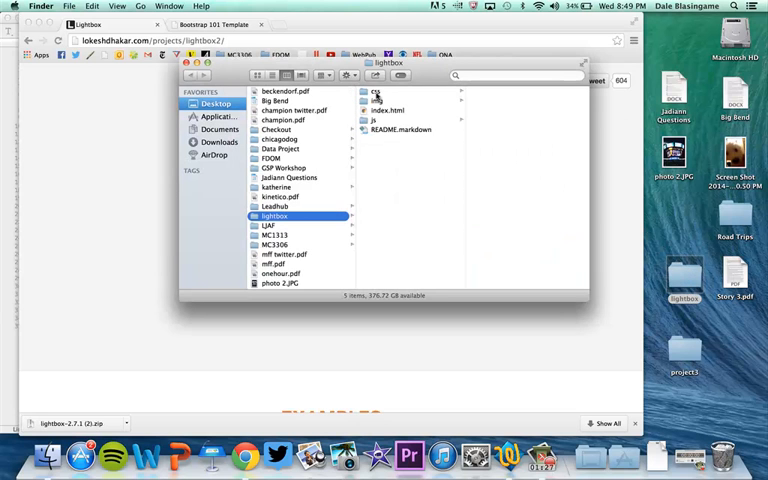
mouse_move(467, 175)
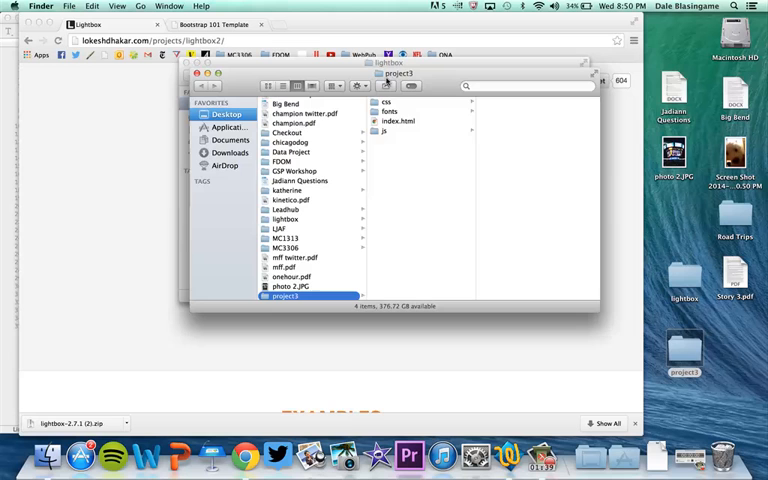
left_click(285, 216)
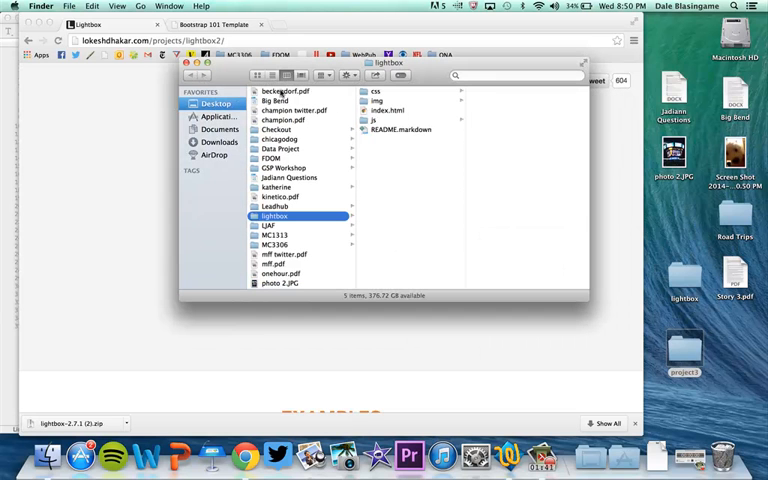
mouse_move(390, 148)
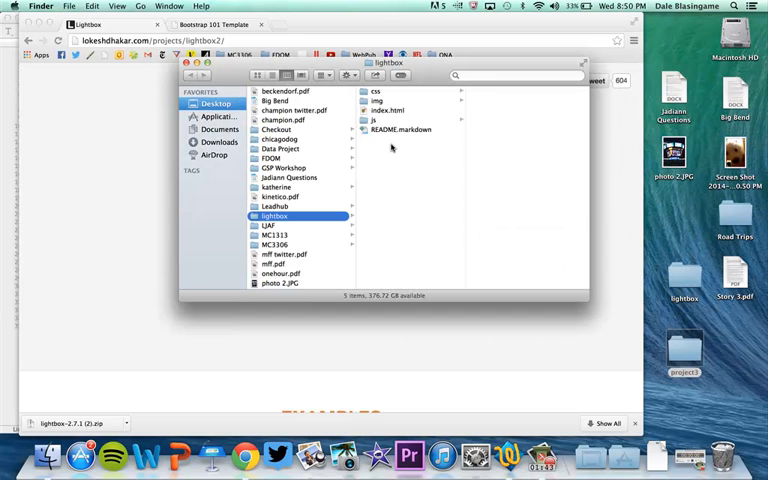
left_click(378, 91)
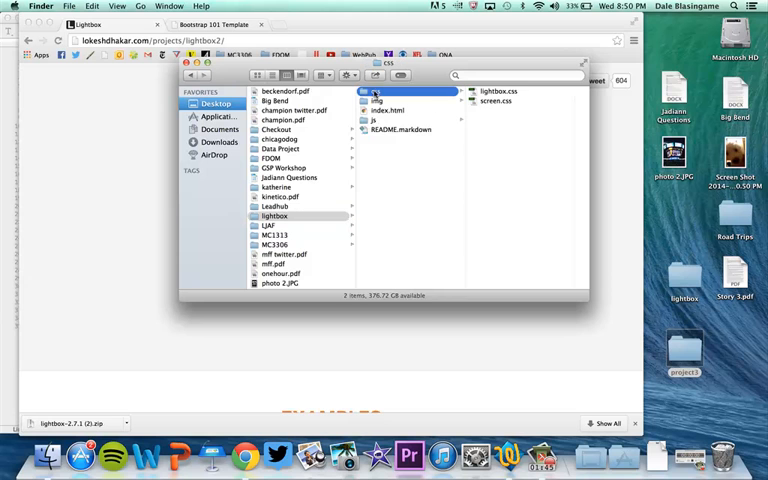
left_click(378, 100)
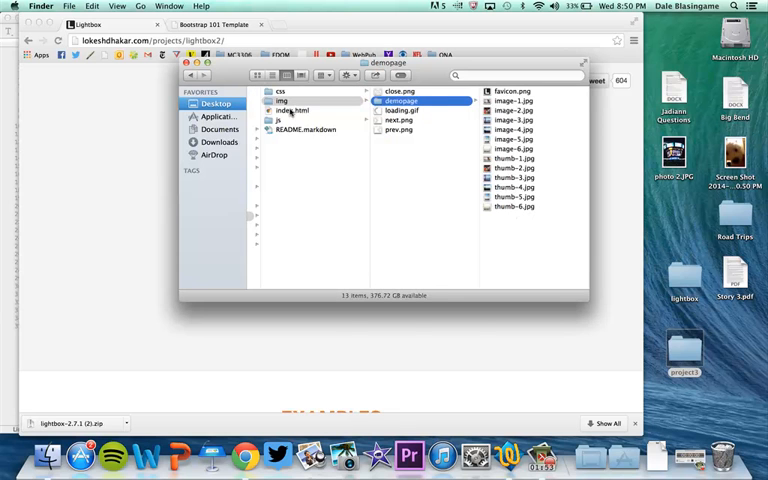
right_click(289, 110)
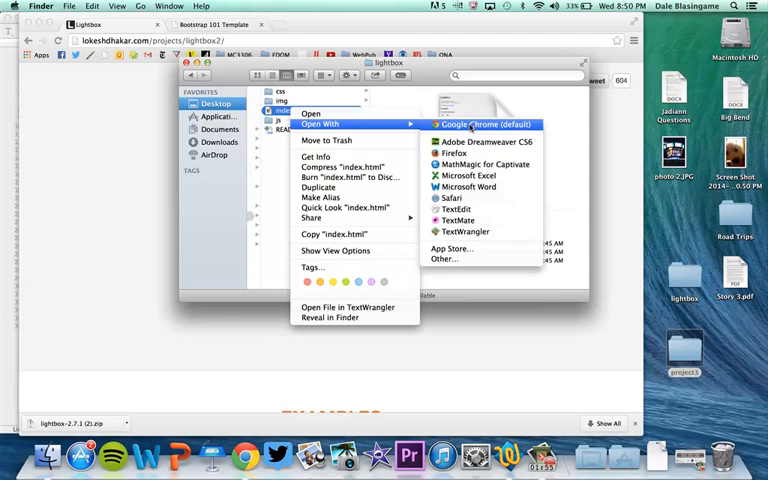
left_click(485, 124)
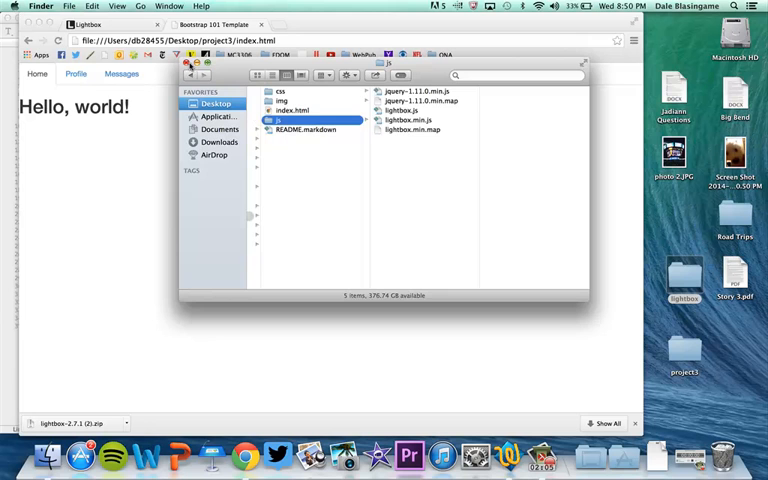
- Open the Lokesh Dhakar Lightbox homepage and scroll through Examples to the How to Use section
left_click(288, 24)
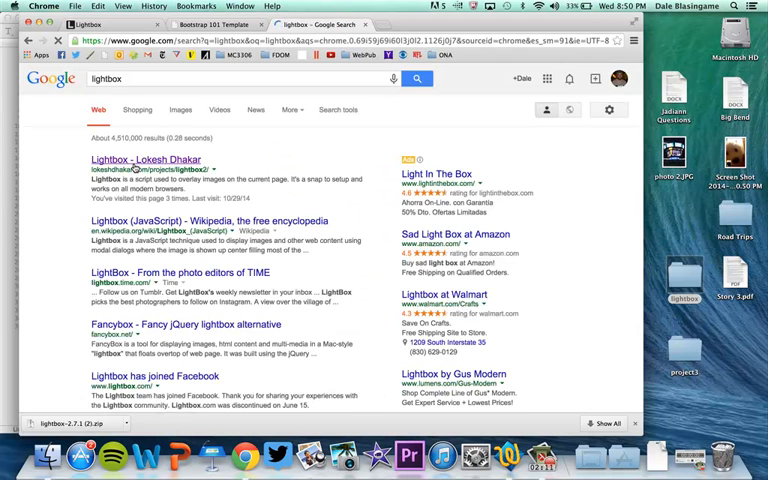
left_click(146, 159)
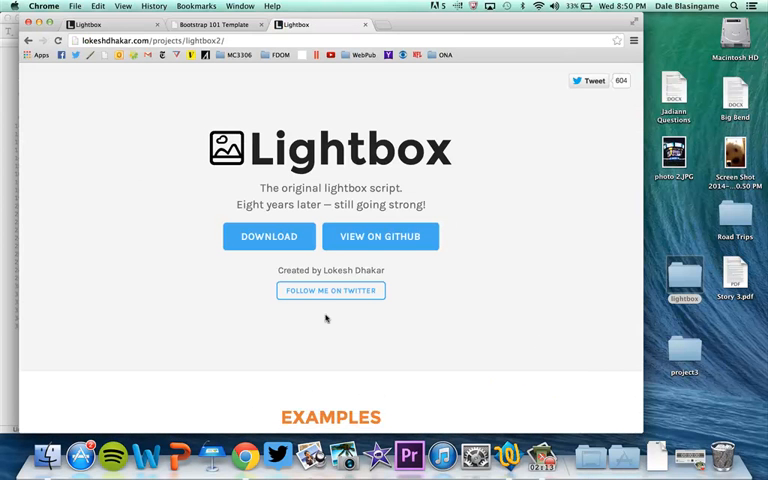
scroll("down", 3)
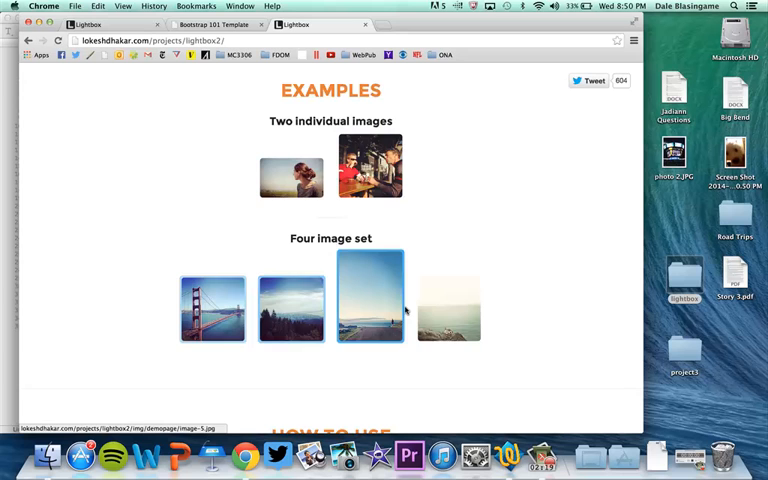
mouse_move(529, 295)
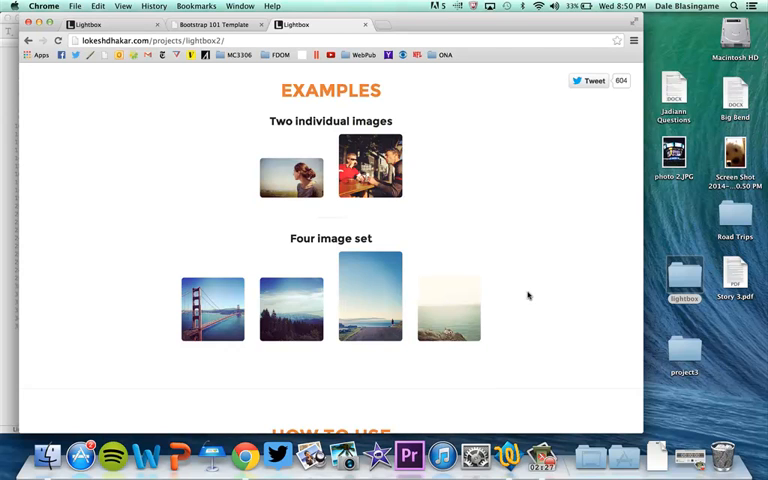
mouse_move(360, 250)
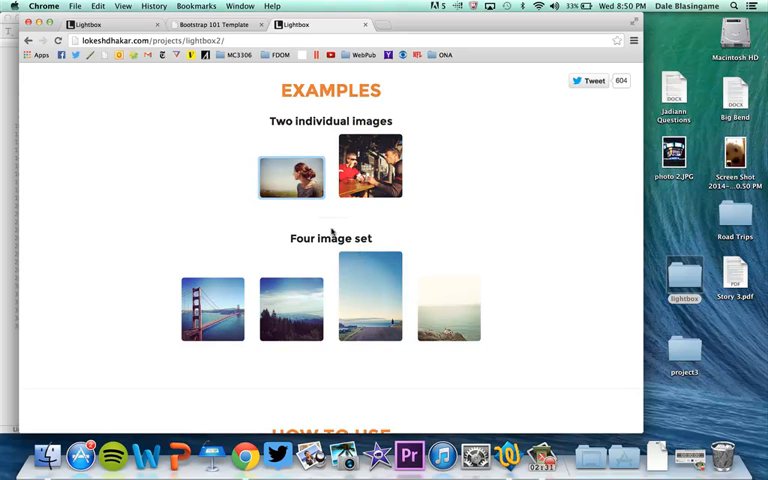
scroll("down", 3)
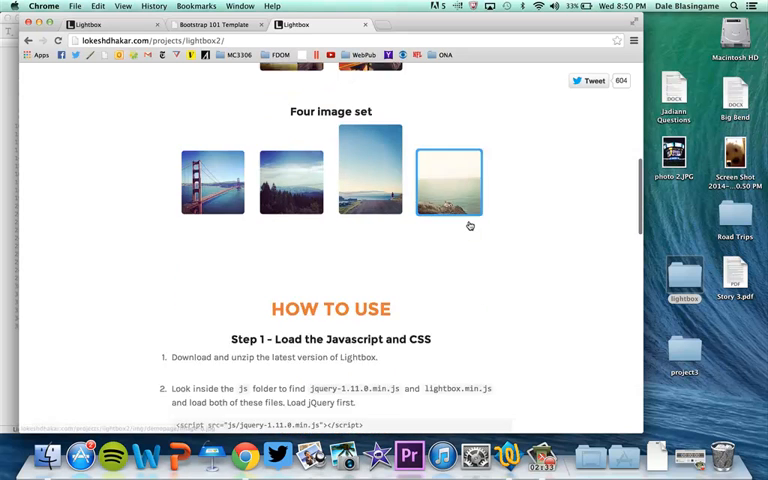
scroll("down", 3)
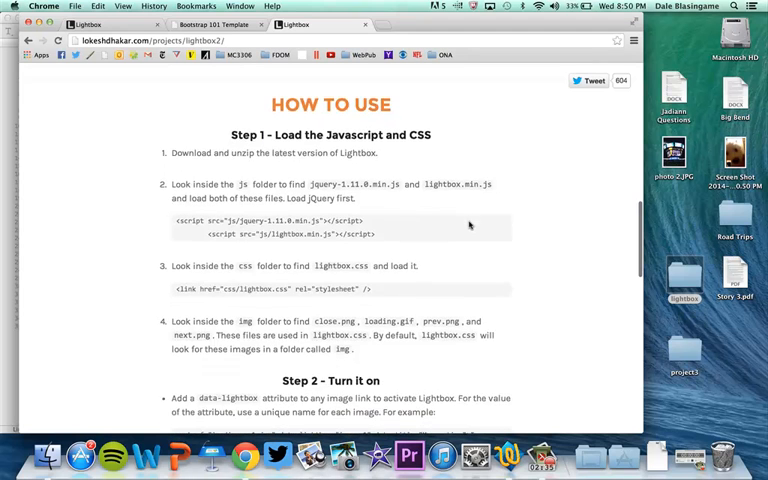
scroll("down", 3)
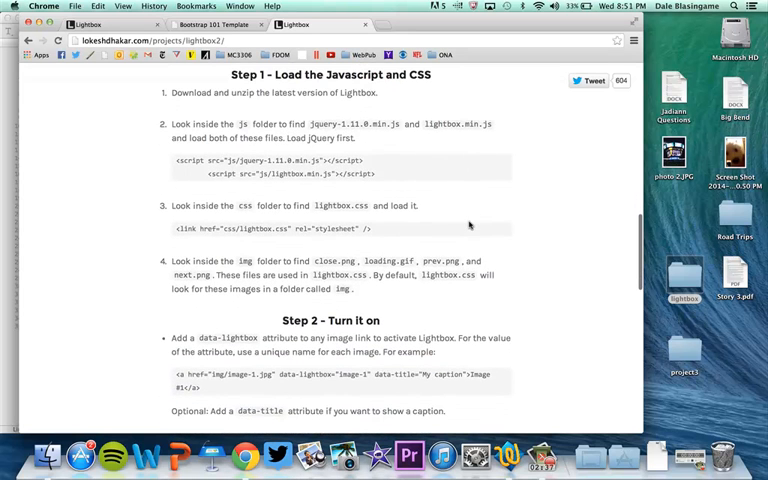
scroll("up", 3)
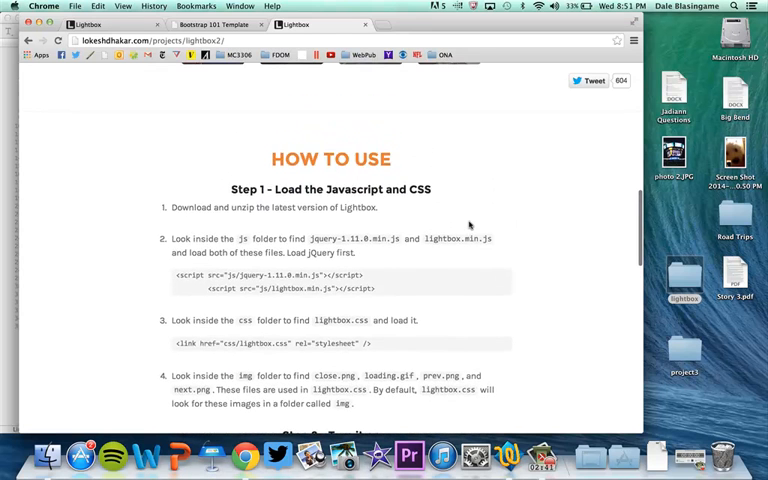
scroll("up", 3)
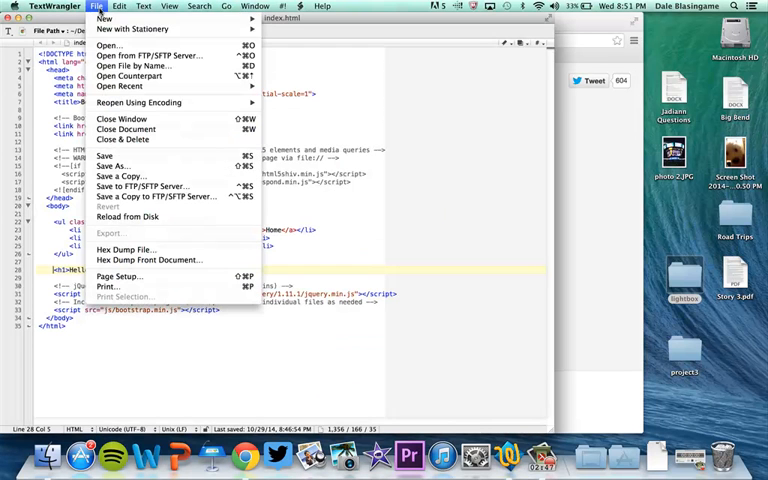
mouse_move(108, 44)
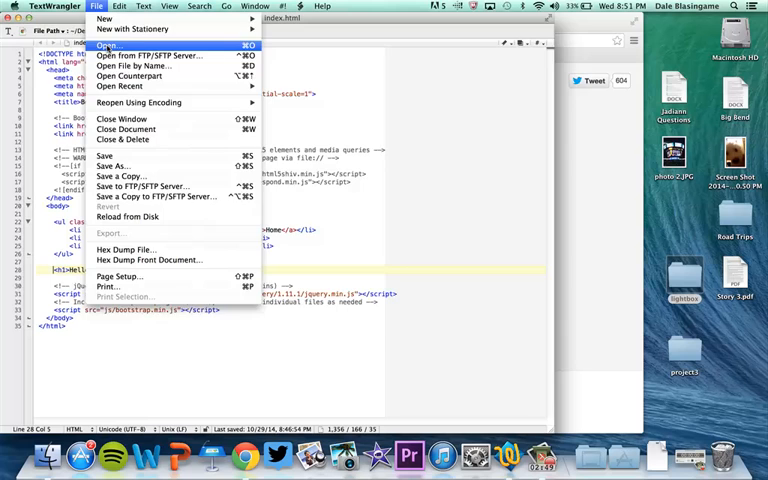
- Open Desktop > lightbox > index.html in TextWrangler through File > Open
left_click(107, 44)
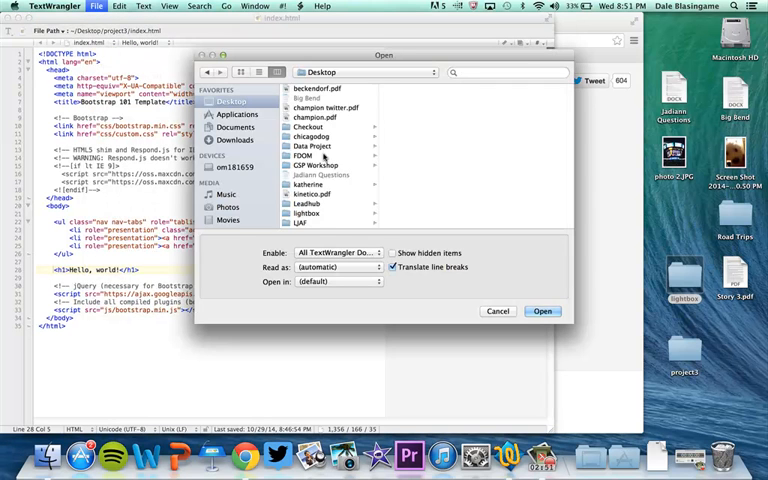
scroll("down", 3)
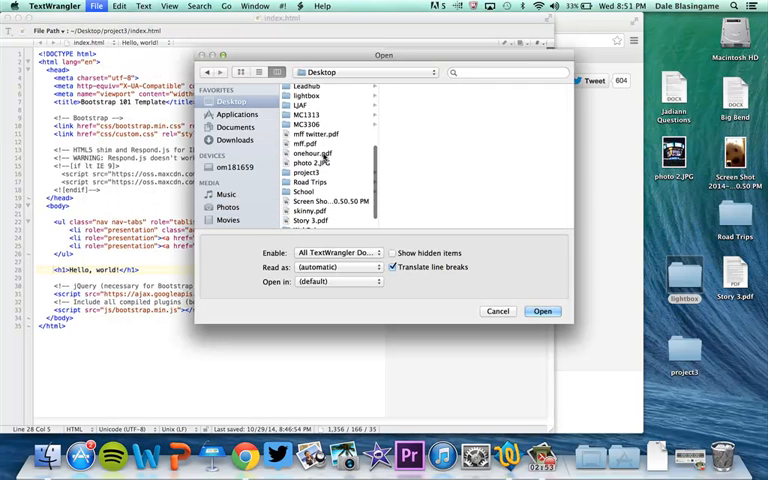
scroll("up", 3)
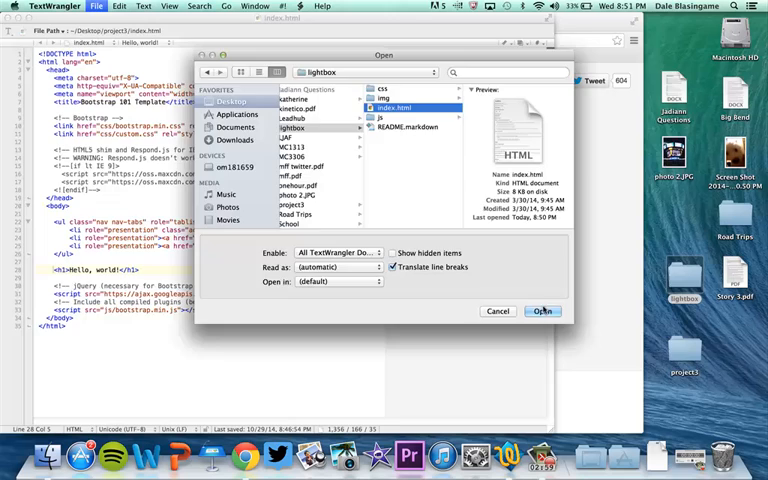
left_click(542, 311)
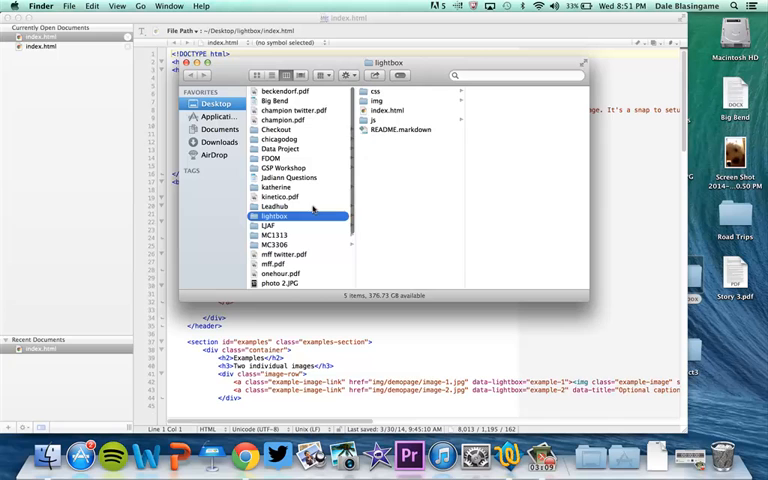
- Open lightbox.html from the downloaded lightbox folder in TextWrangler
left_click(390, 110)
type("lightbo")
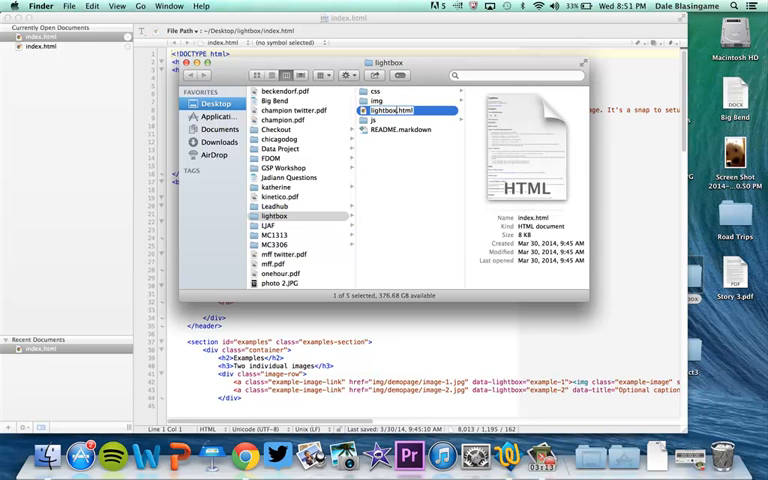
left_click(388, 110)
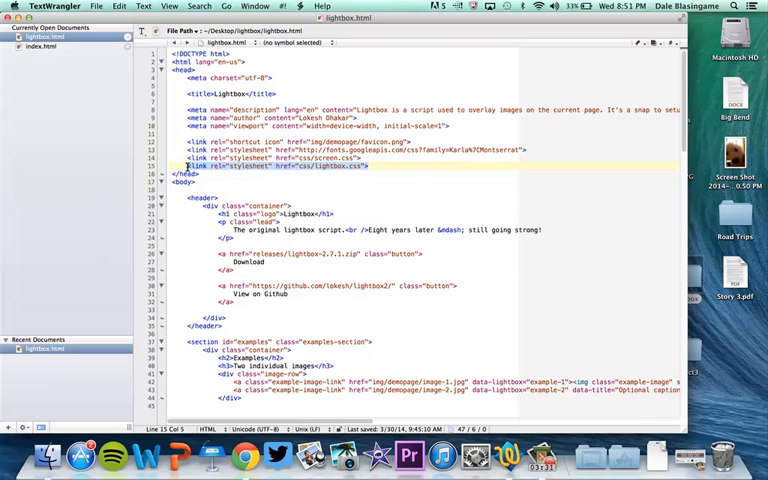
- Add <link rel="stylesheet" href="css/lightbox.css"> to project3's index.html, then return to lightbox.html
left_click(43, 46)
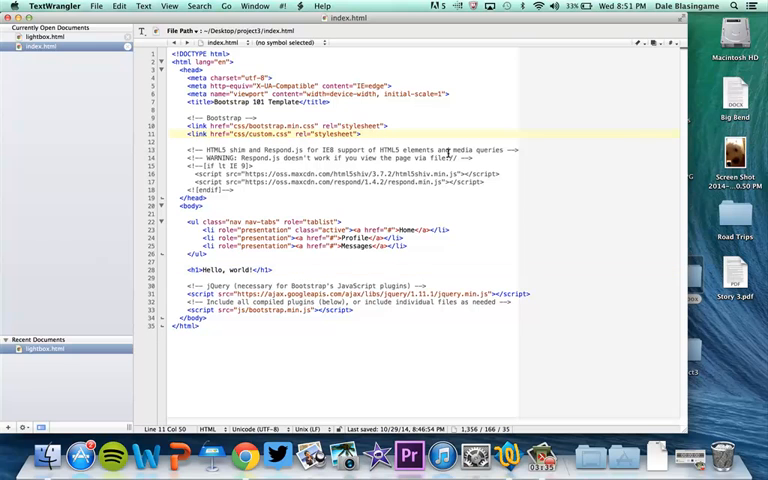
type("<link rel=\"stylesheet\" href=\"css/lightbox.css\">")
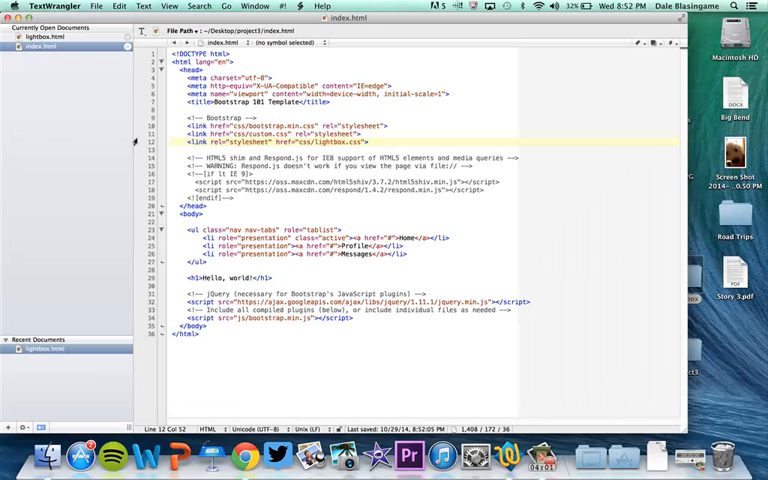
left_click(40, 36)
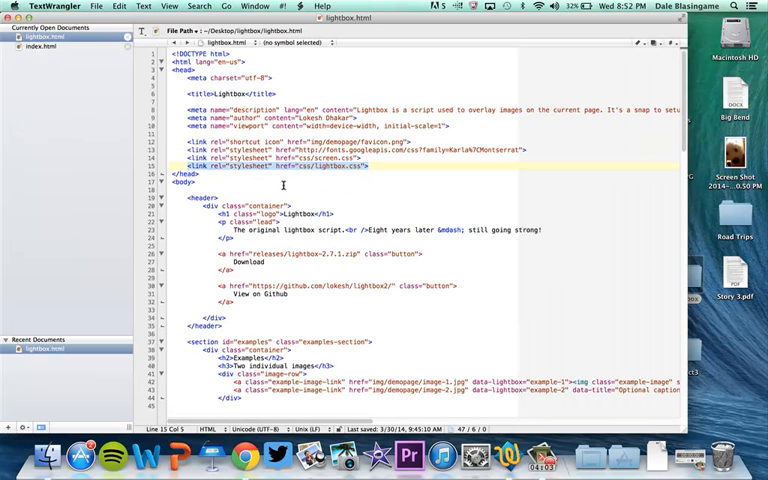
- Copy the jquery-1.11.0.min.js and lightbox.js script tags into index.html before </body>
scroll("down", 3)
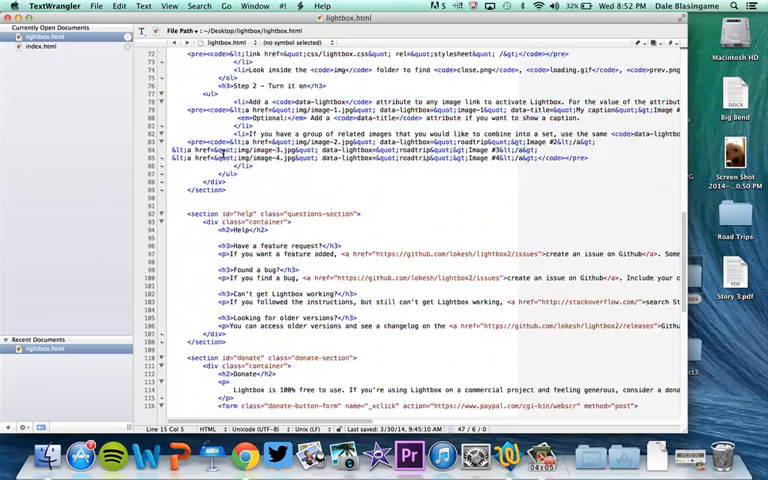
scroll("down", 3)
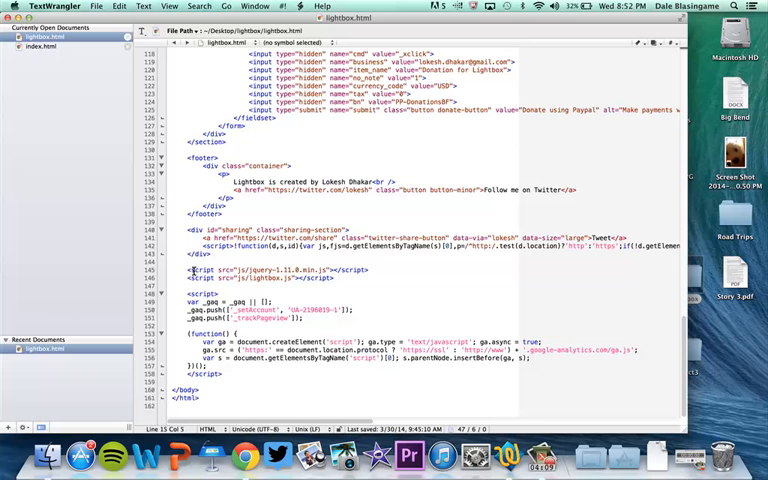
left_click(338, 279)
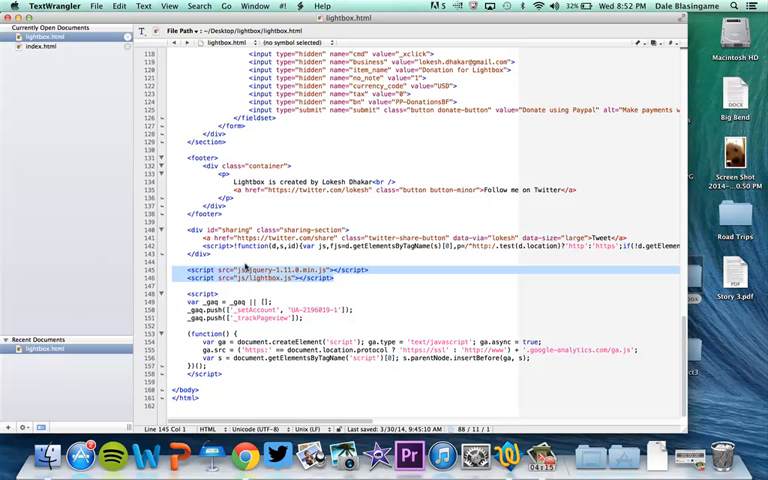
left_click(40, 46)
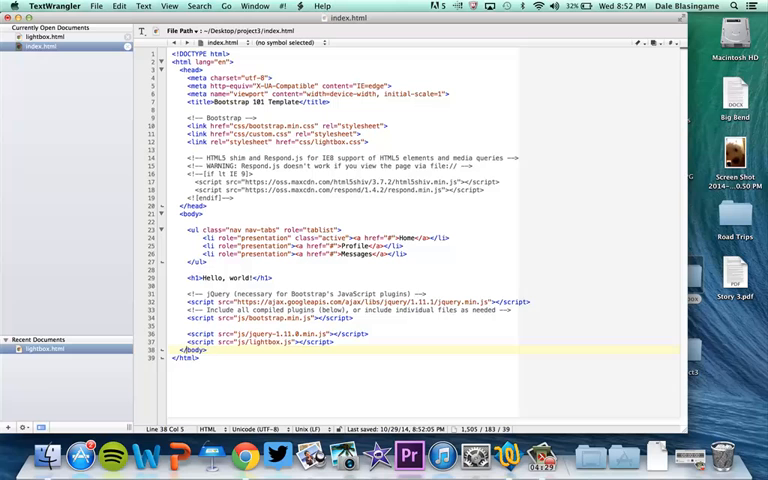
left_click(336, 342)
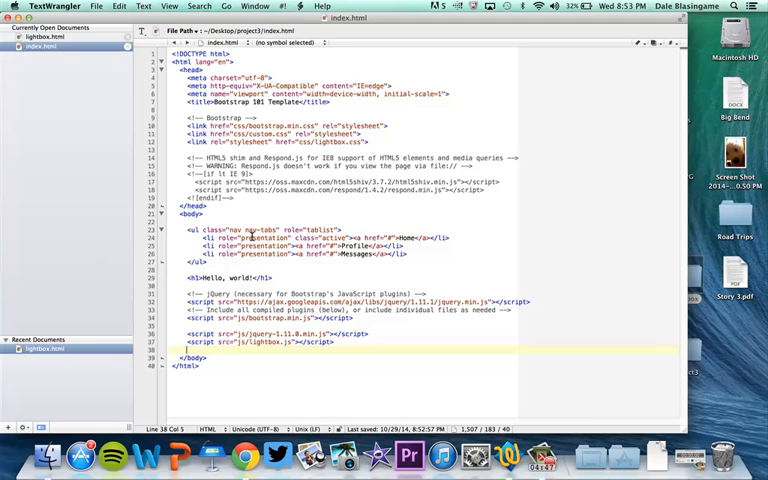
mouse_move(345, 264)
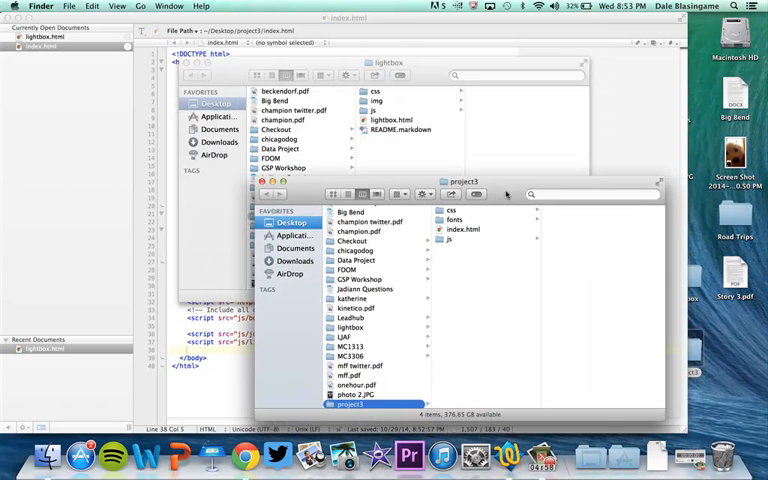
mouse_move(445, 252)
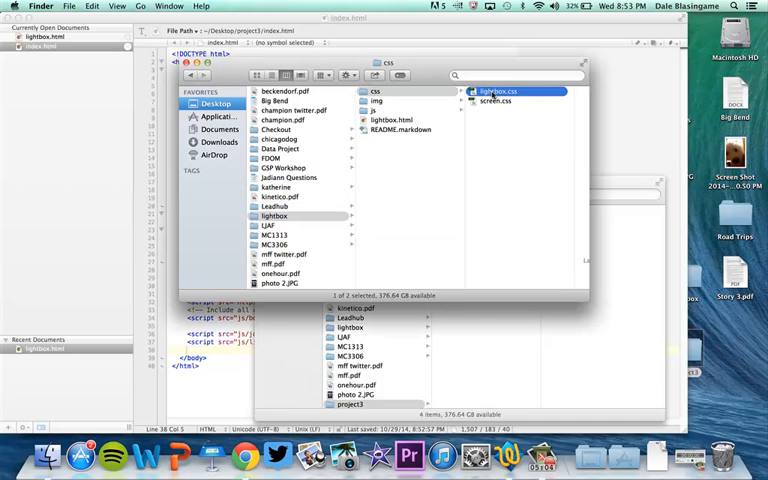
- Copy lightbox.css and screen.css into project3's css folder and create a new folder there
left_click(495, 100)
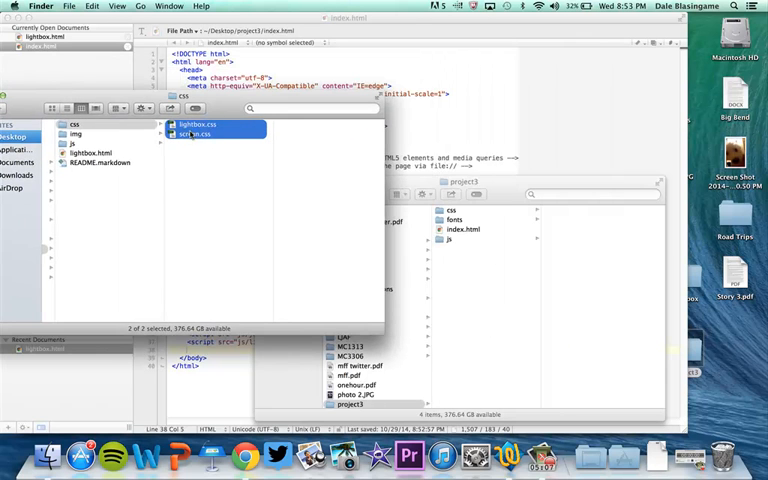
left_click(452, 208)
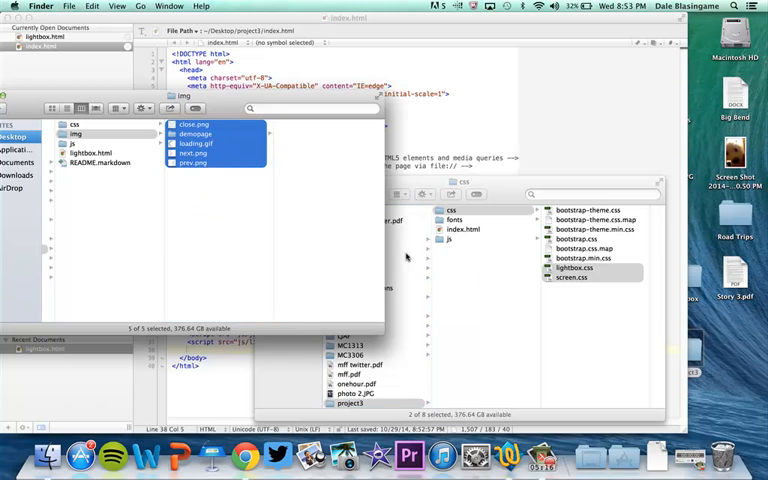
right_click(600, 290)
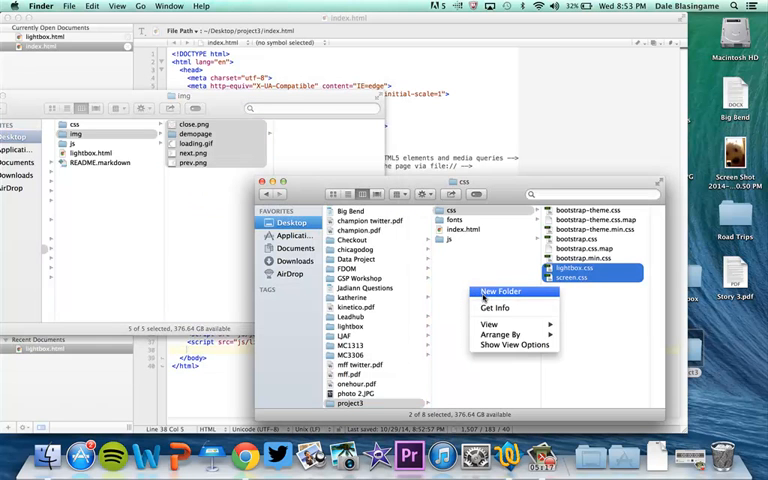
left_click(500, 291)
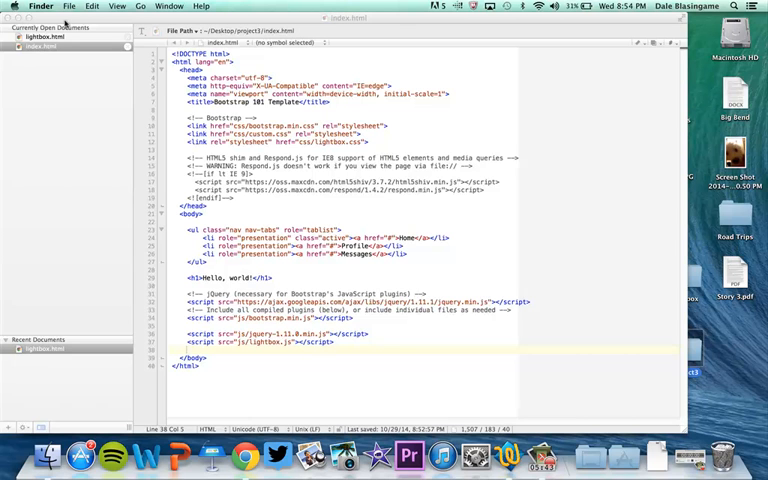
- Scroll lightbox.html's source up to the Examples image links, then bring Chrome forward
left_click(44, 37)
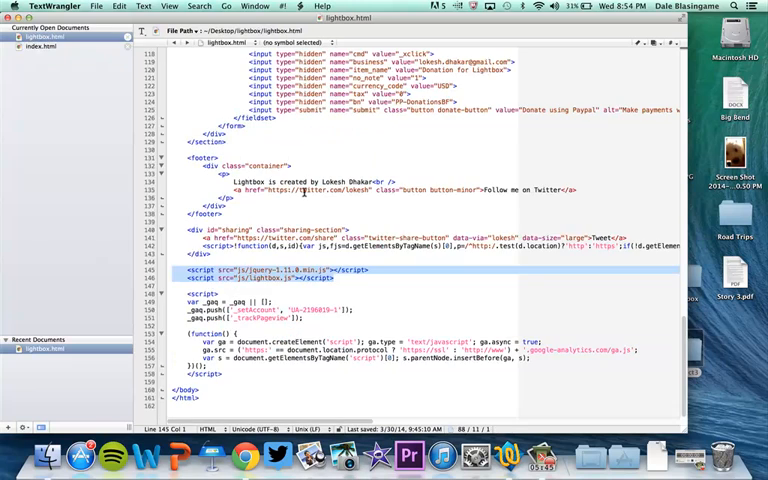
scroll("up", 3)
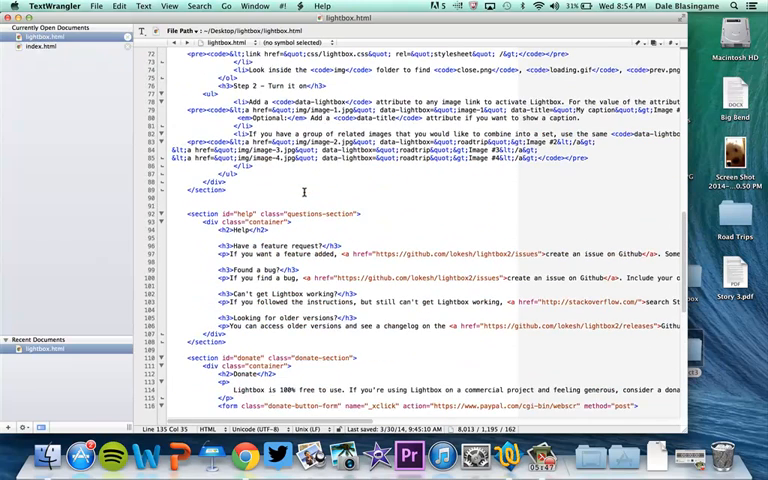
left_click(169, 5)
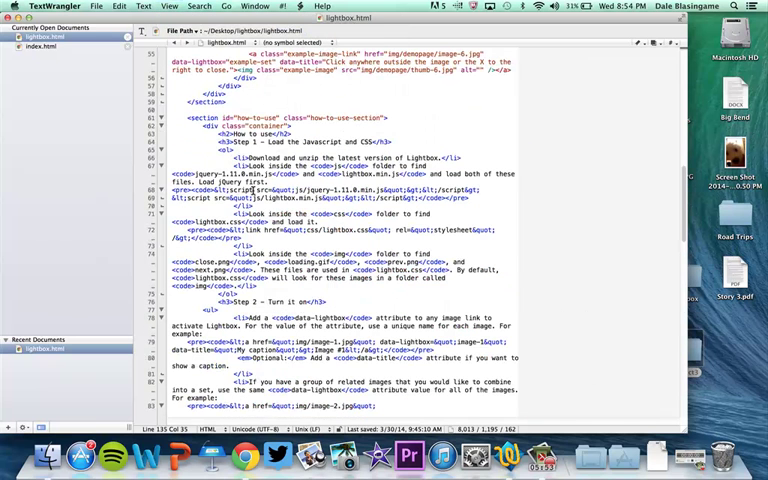
scroll("up", 3)
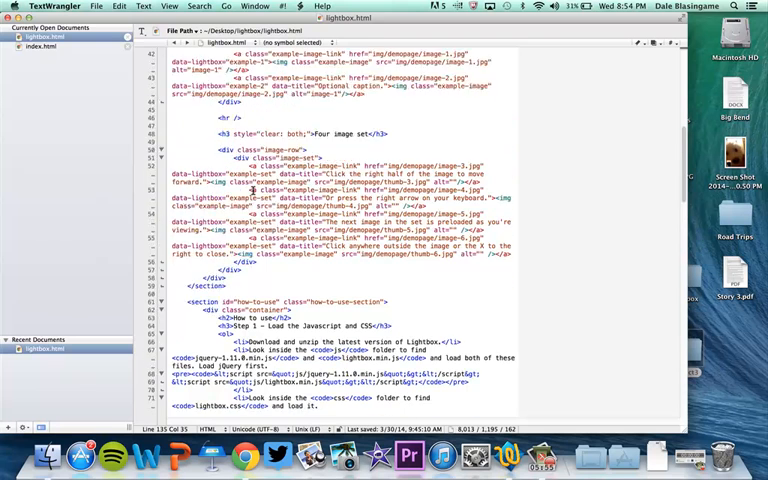
scroll("up", 3)
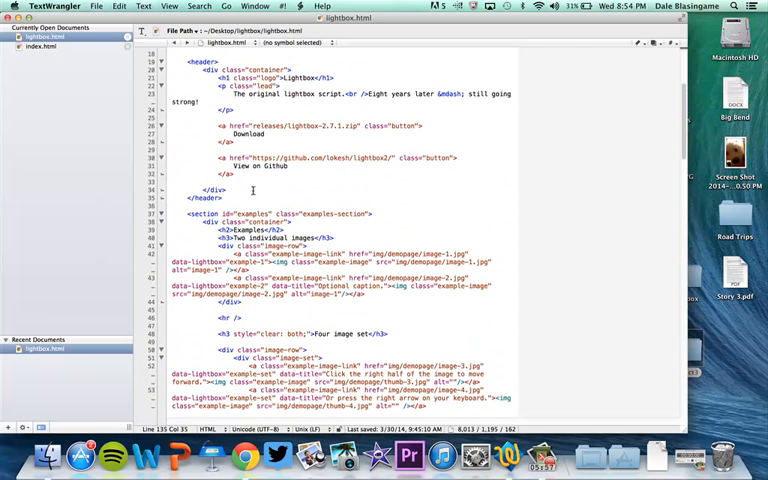
left_click(240, 457)
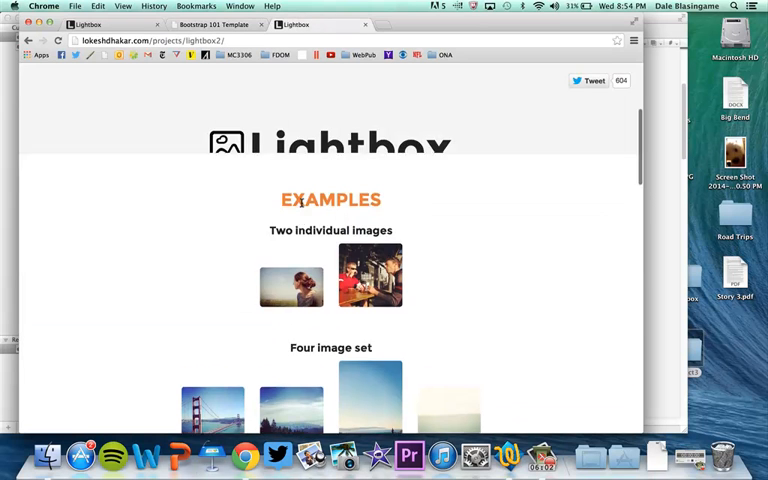
- Inspect the first Examples thumbnail's image-row markup in Chrome's element inspector
scroll("down", 3)
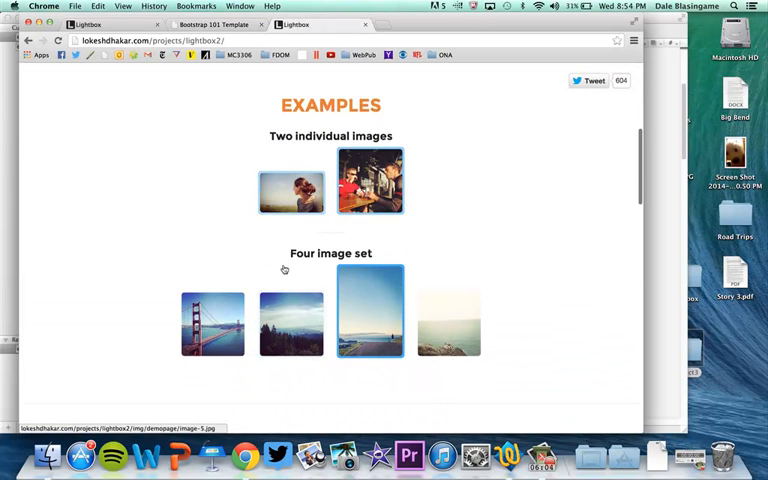
mouse_move(291, 192)
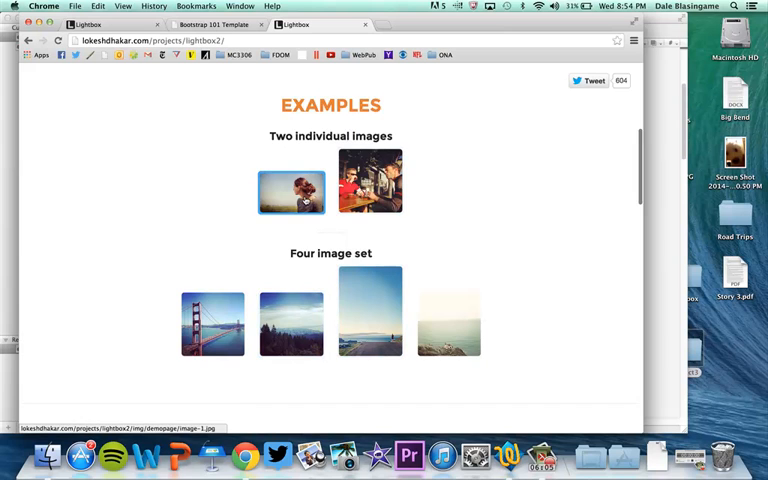
right_click(291, 192)
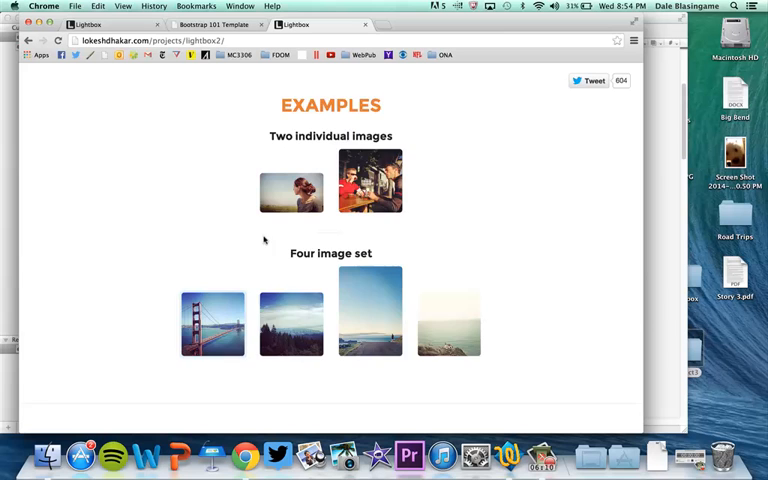
key("F12")
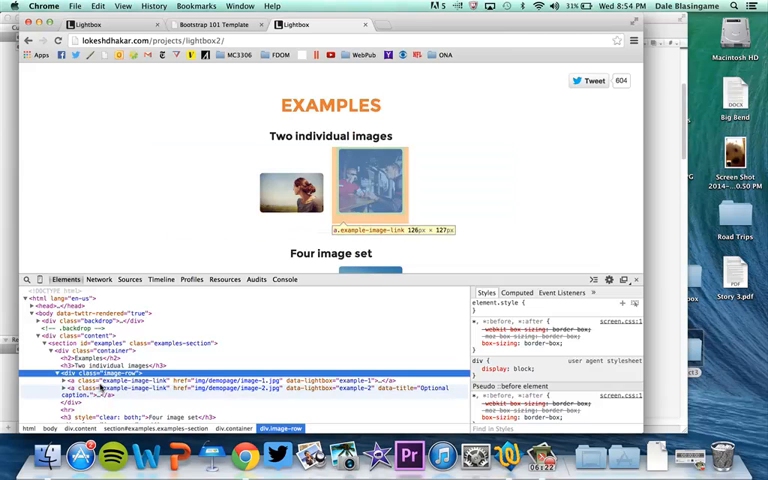
scroll("down", 3)
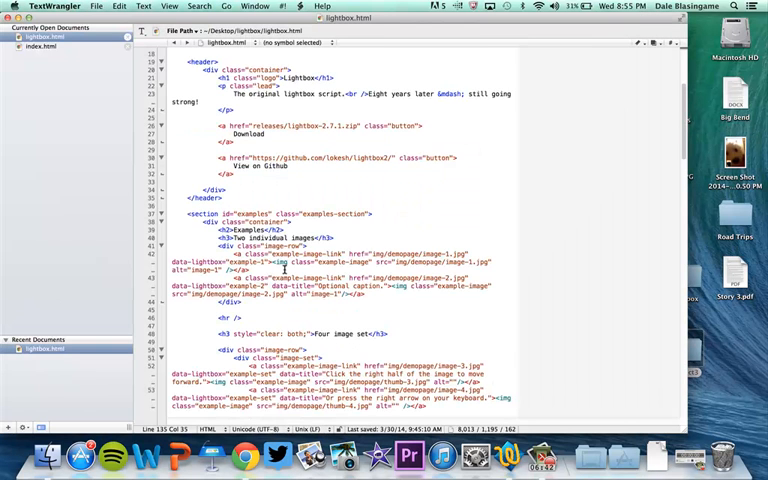
- Focus the lightbox.html source and scroll down to the Four image set links
left_click(200, 232)
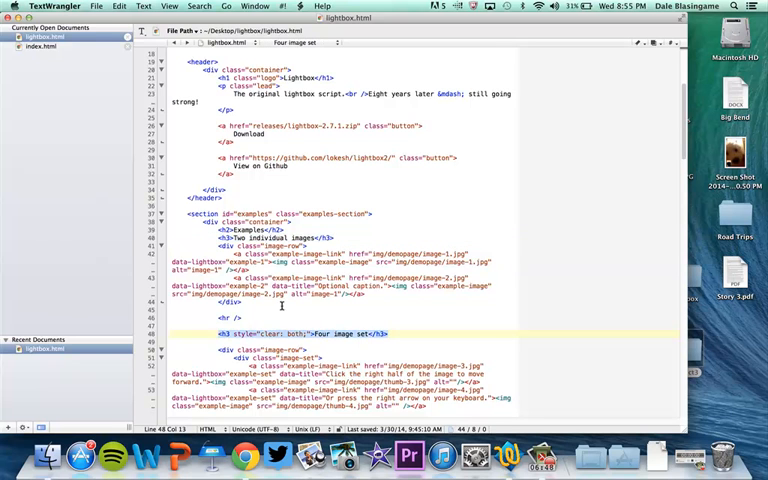
scroll("down", 3)
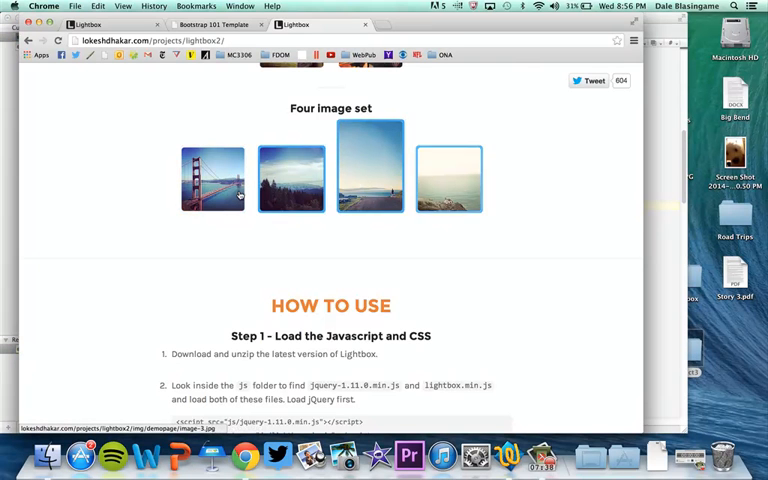
- Open the first Four image set photo, step through the rest, and close the overlay
left_click(211, 178)
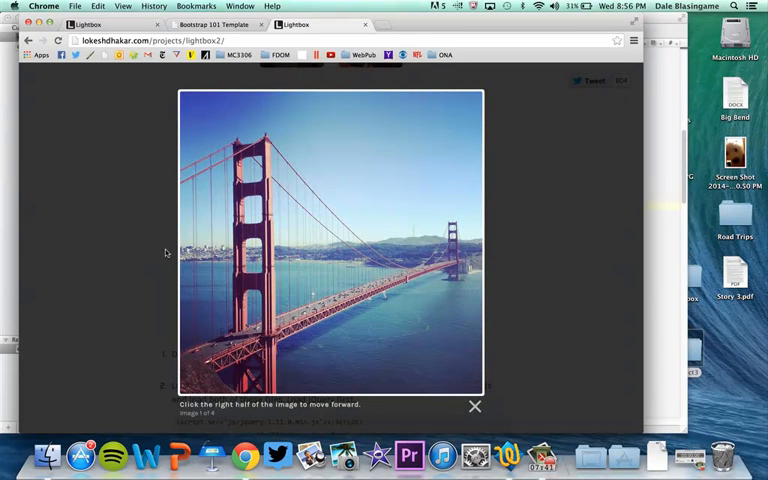
mouse_move(108, 187)
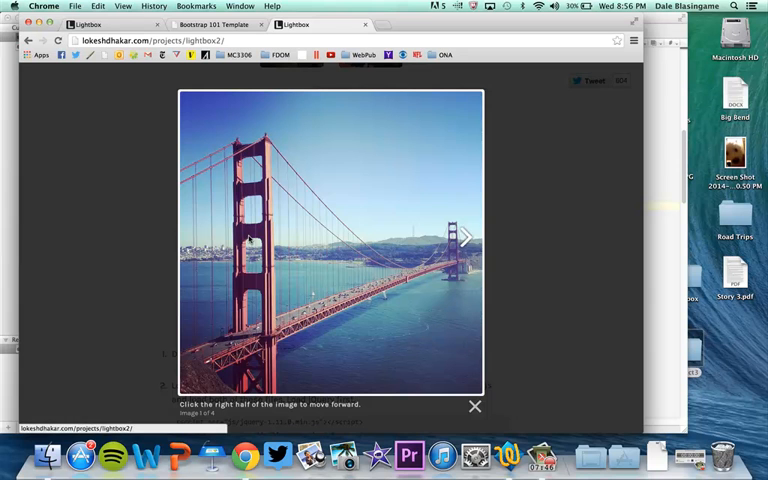
left_click(460, 237)
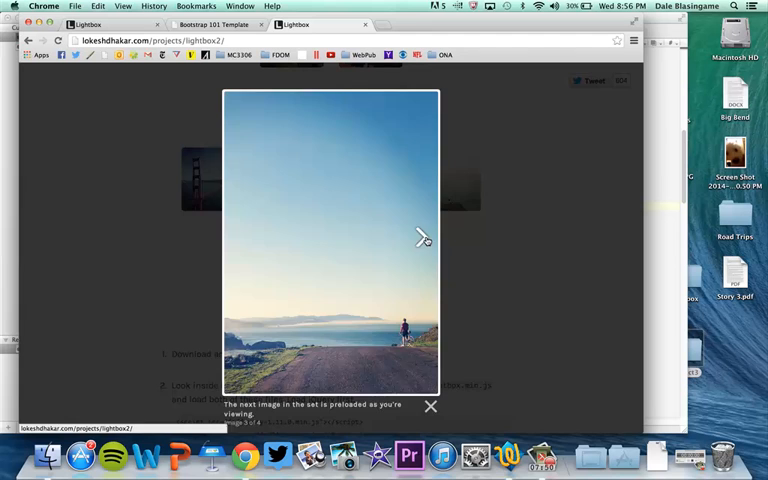
left_click(423, 238)
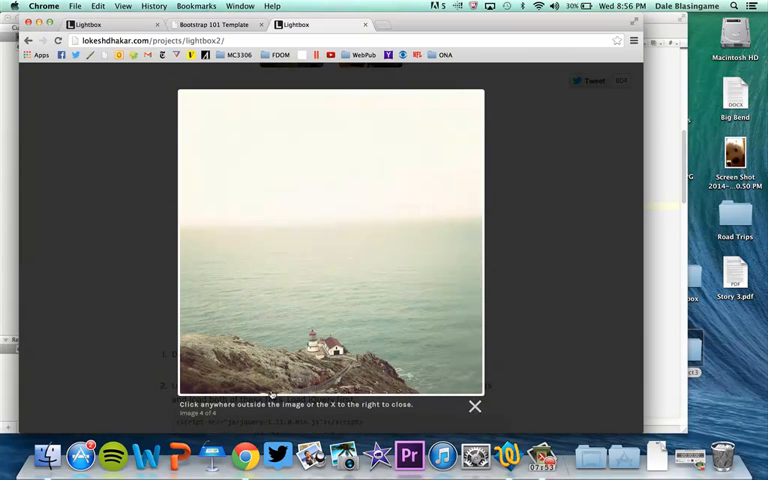
mouse_move(441, 410)
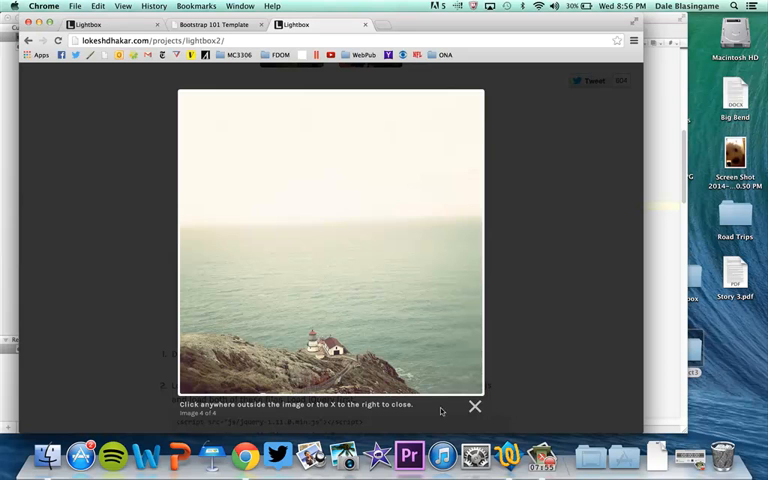
left_click(475, 406)
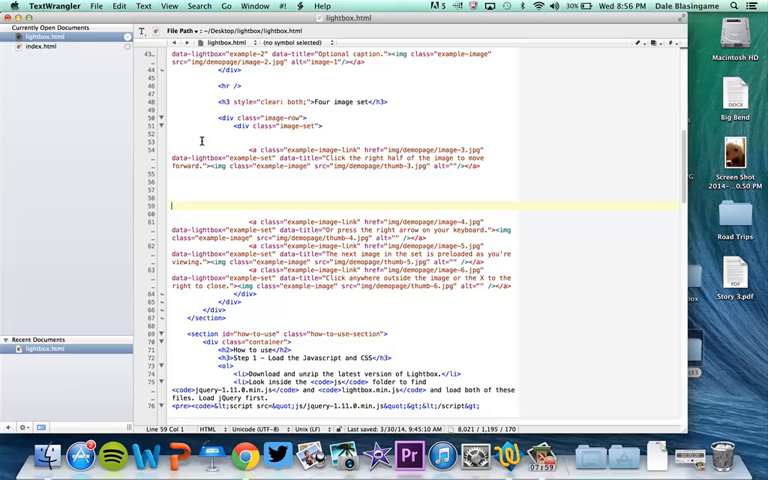
- Switch back to the lightbox.html source window in TextWrangler
left_click(42, 46)
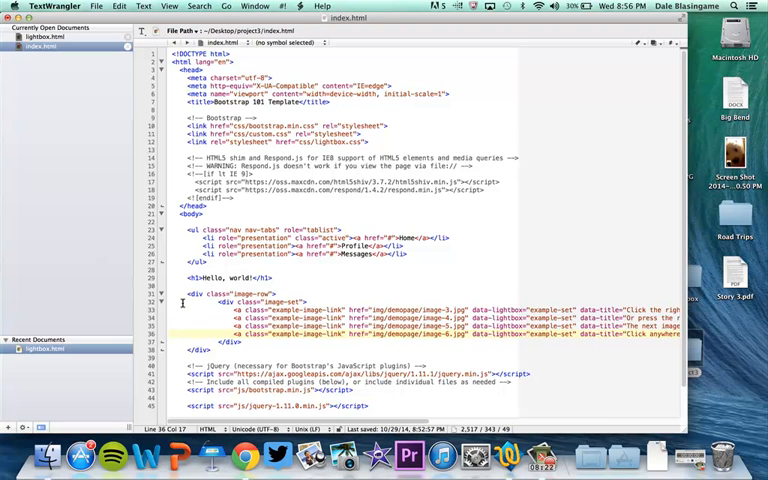
- Enable Soft Wrap Text and scroll down through the index.html code
left_click(169, 6)
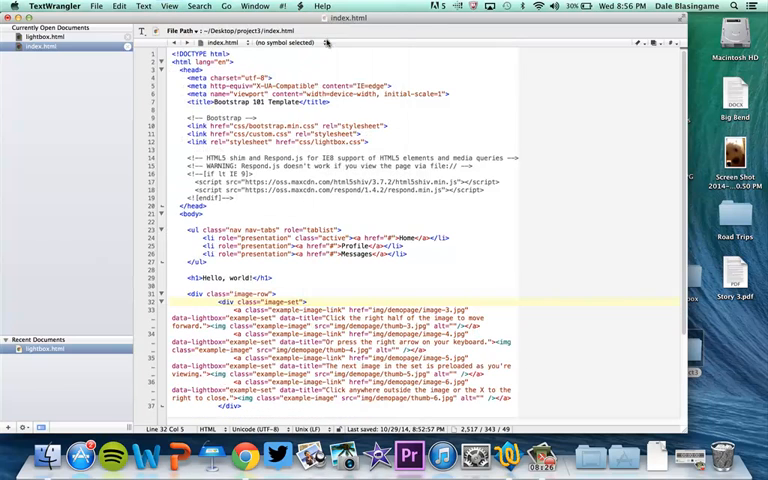
scroll("down", 3)
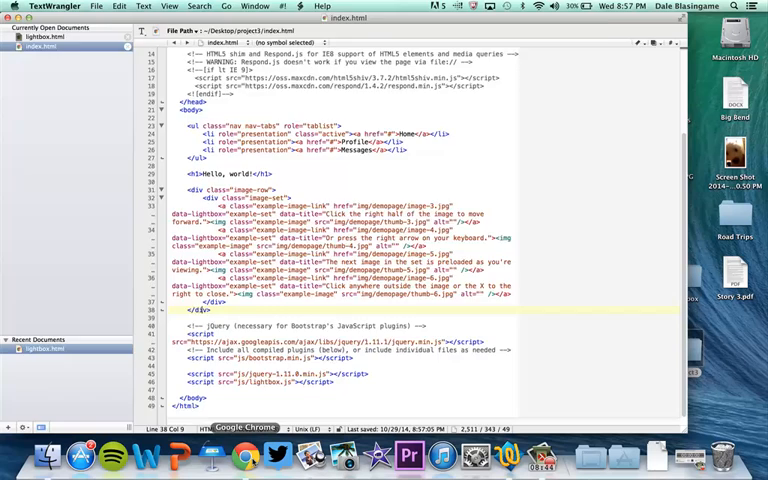
- Preview index.html in Chrome, try the first gallery photo, then return to the Lightbox demo
left_click(244, 456)
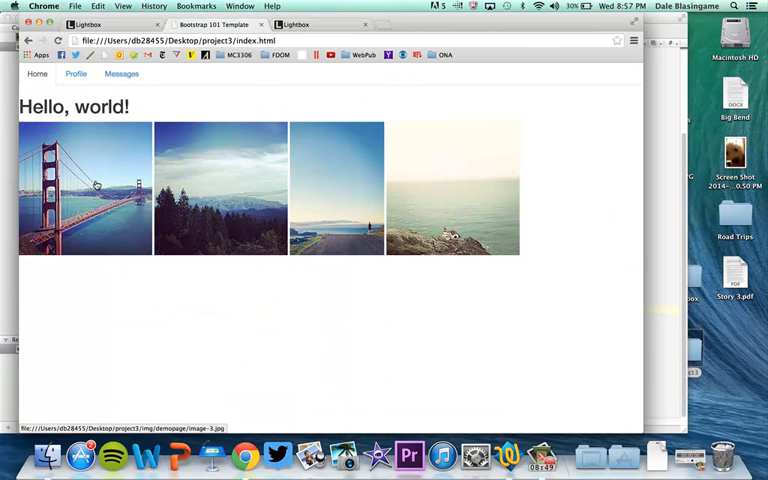
left_click(84, 188)
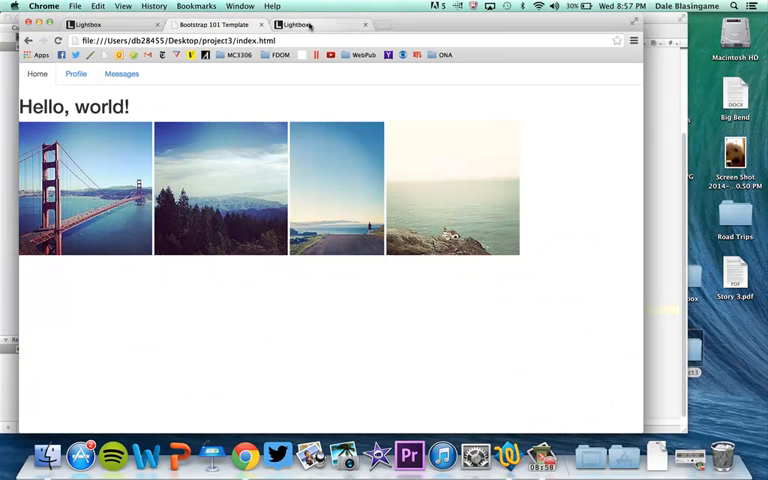
left_click(298, 24)
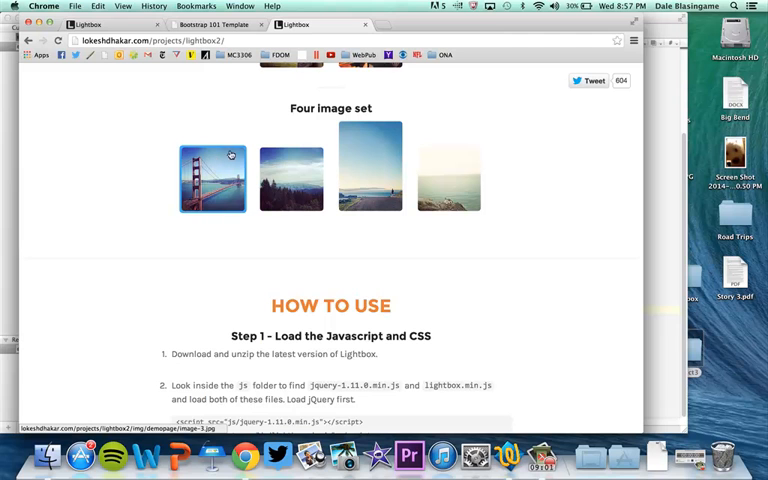
mouse_move(636, 221)
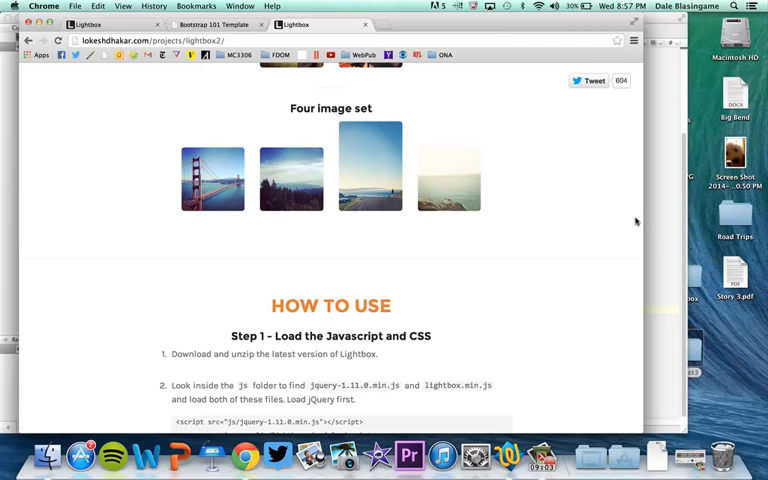
mouse_move(660, 242)
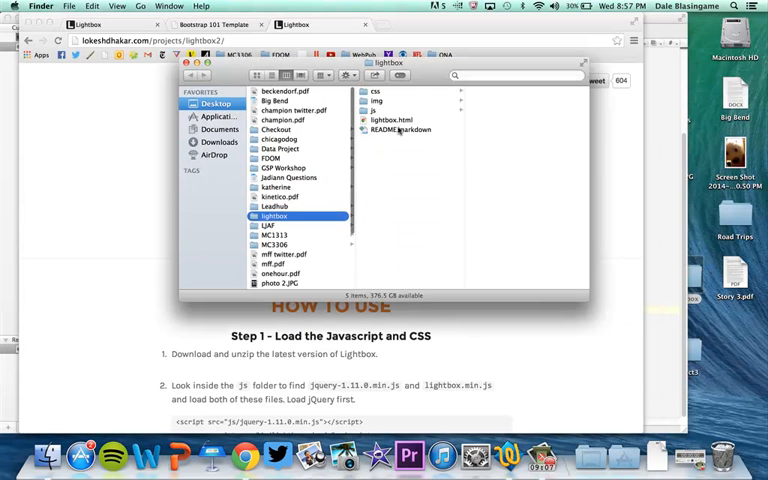
- Inspect the css folder inside the Lightbox download
left_click(377, 91)
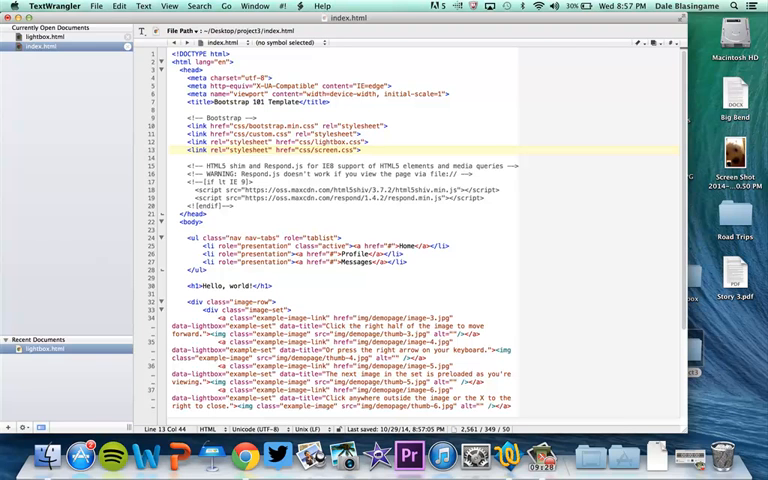
mouse_move(538, 251)
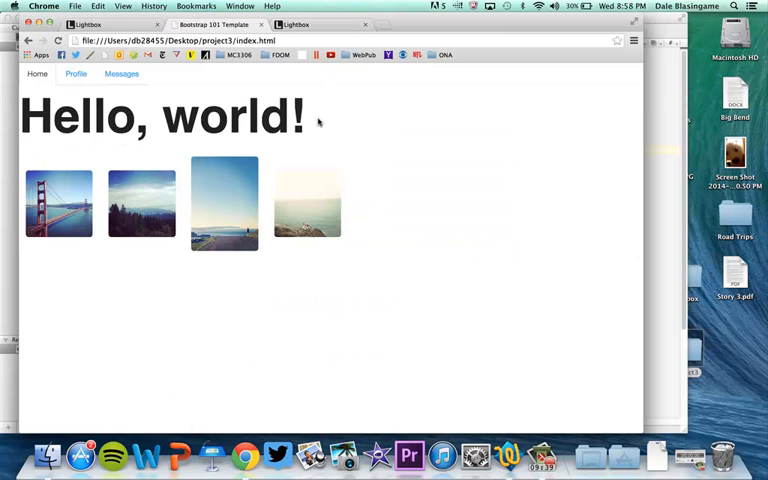
mouse_move(105, 118)
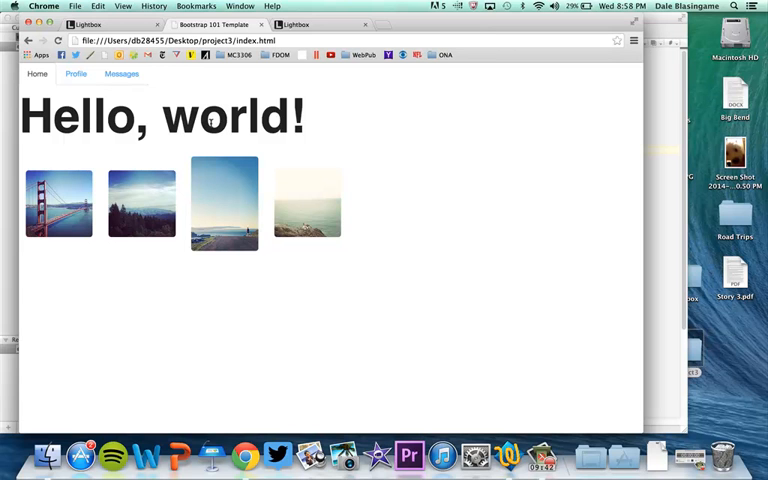
mouse_move(141, 203)
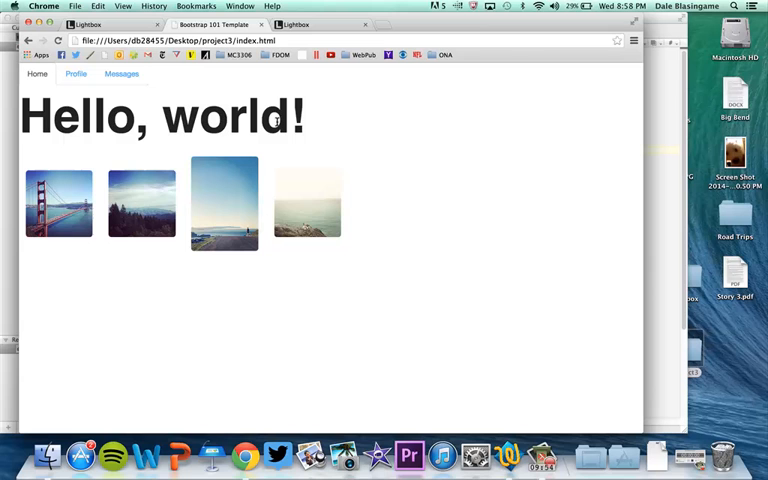
mouse_move(256, 168)
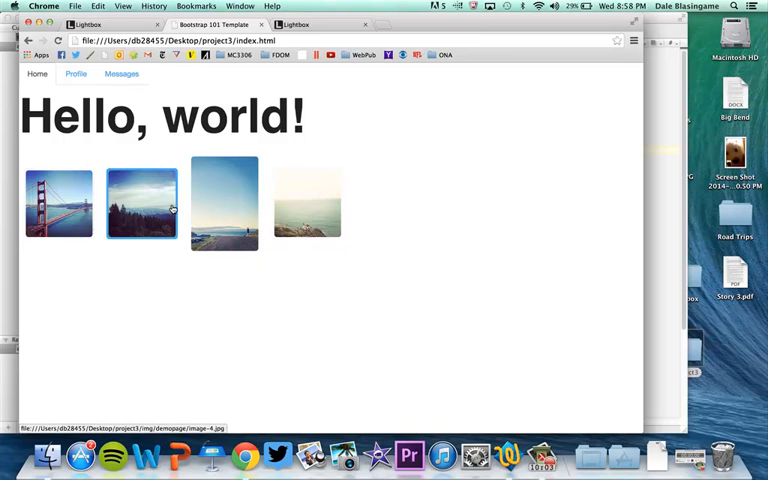
mouse_move(340, 205)
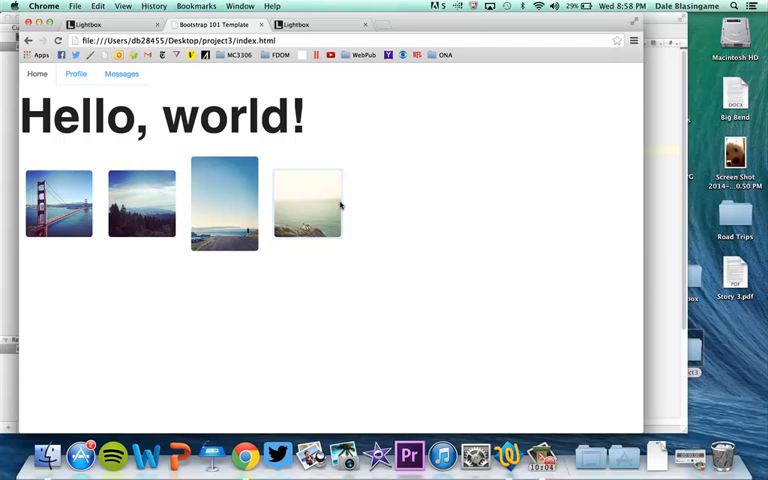
left_click(178, 456)
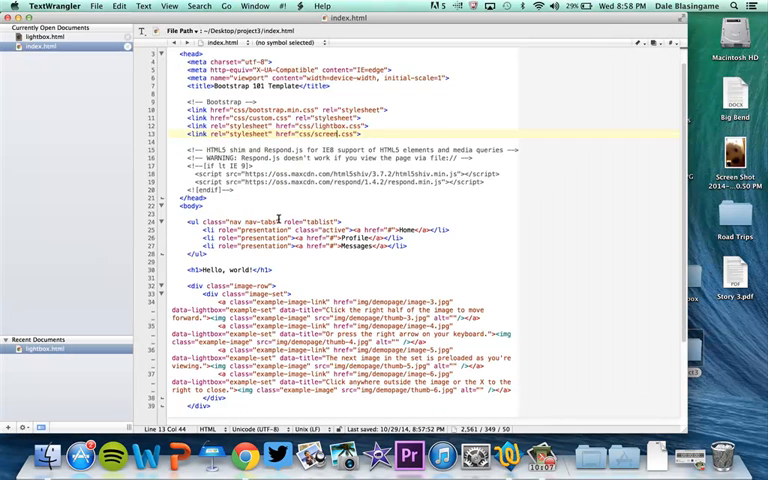
scroll("down", 3)
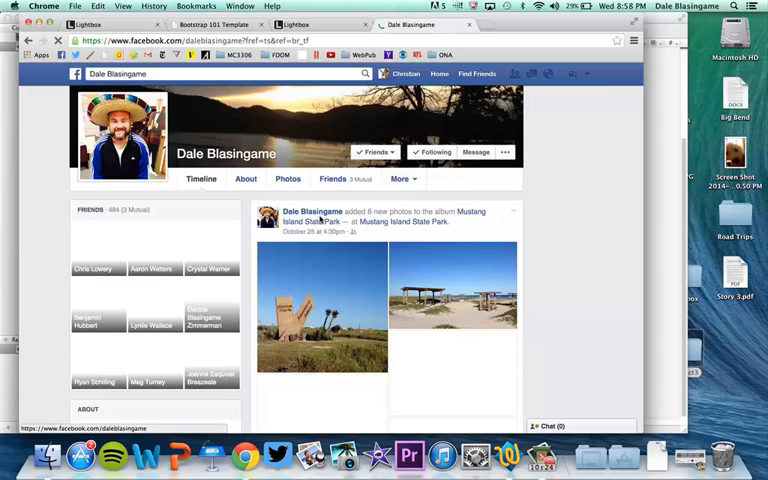
- Open the Mustang Island State Park photo and advance through the next album photos
left_click(322, 307)
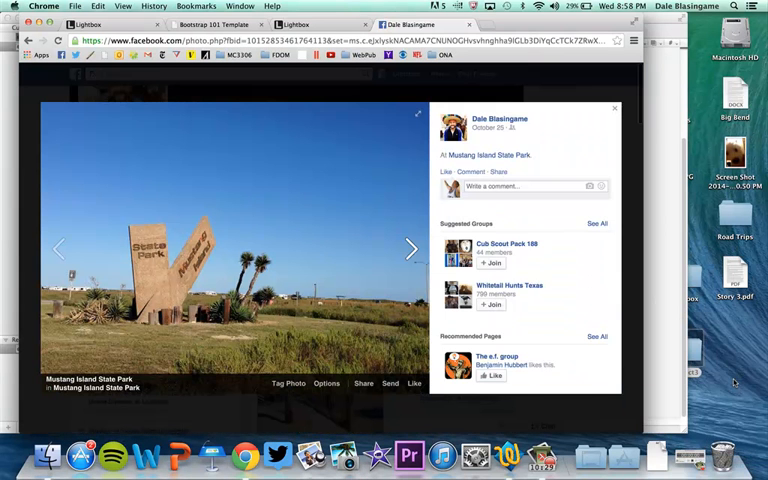
left_click(411, 248)
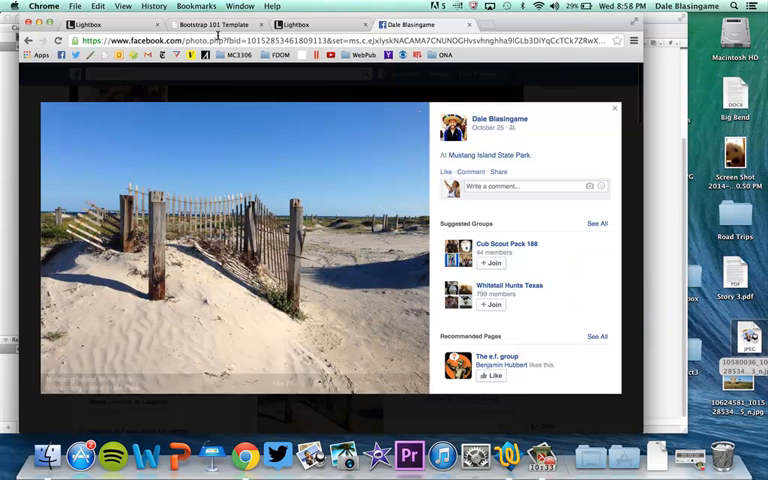
left_click(410, 248)
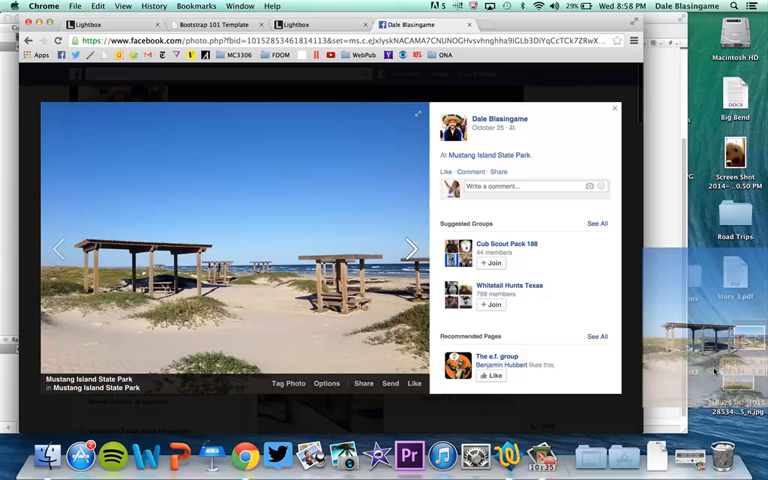
left_click(411, 247)
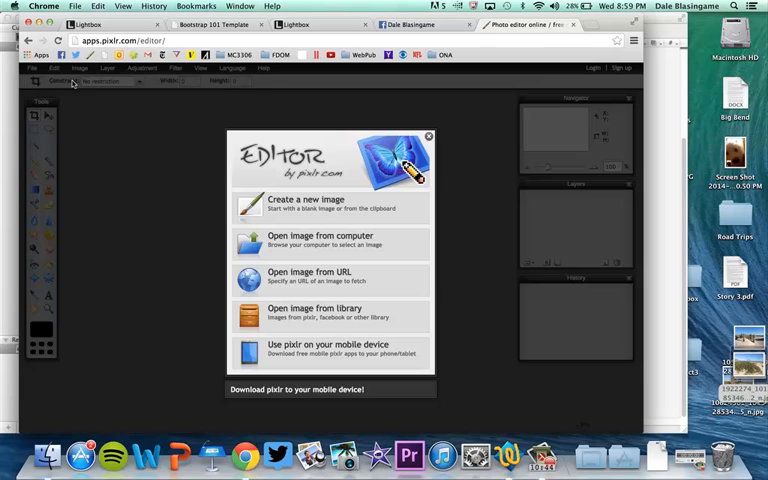
- Open the beach photo from the Desktop in Pixlr Editor
left_click(320, 240)
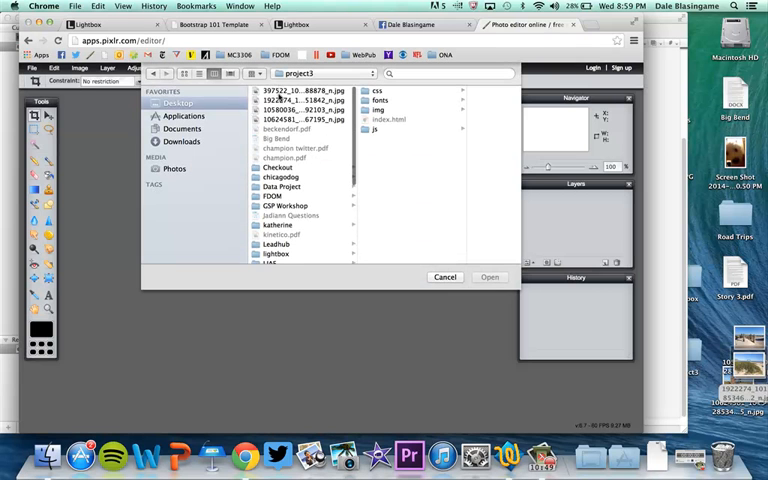
left_click(303, 91)
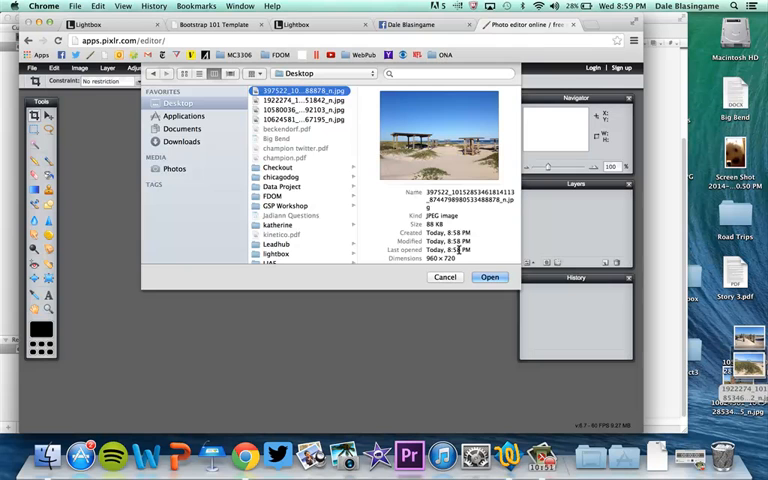
left_click(489, 277)
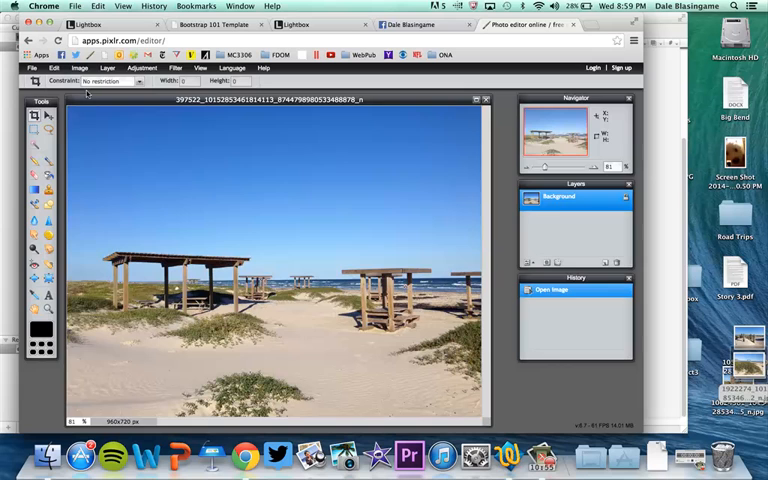
- Resize the beach photo to 333×250 px and create a new 250×250 image
left_click(79, 68)
type("250")
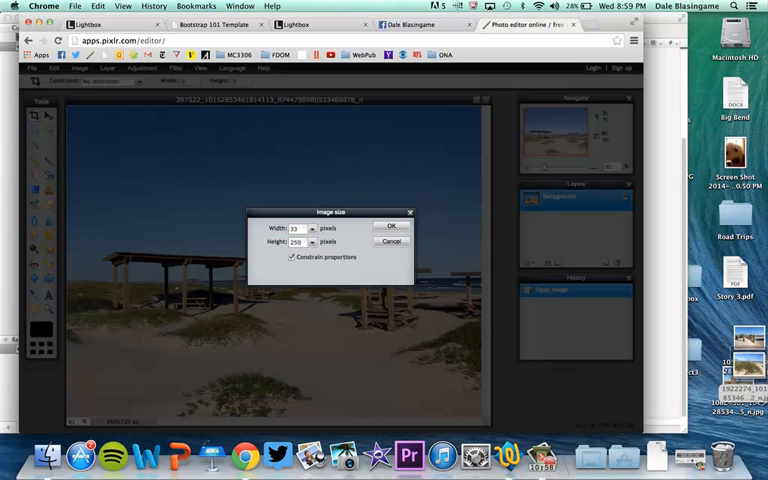
left_click(391, 226)
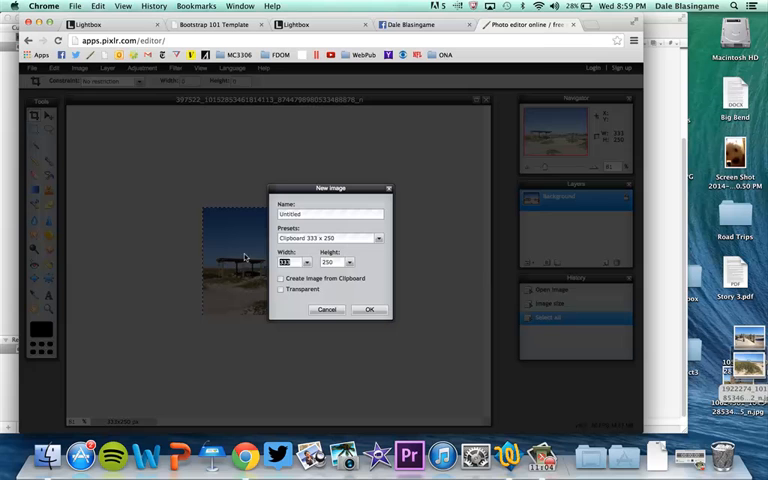
left_click(369, 308)
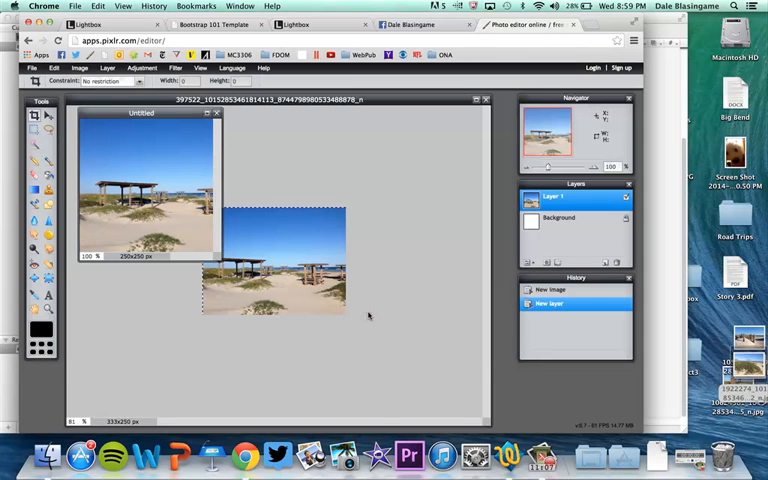
left_click(32, 67)
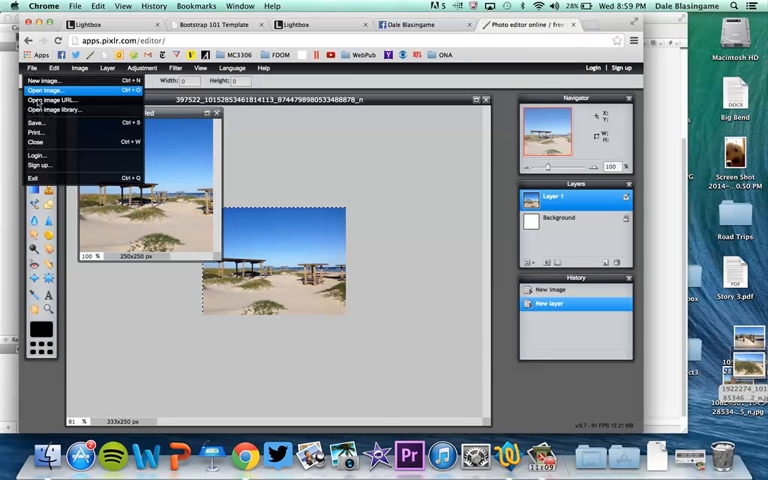
- Save the square image as thumb-beach at quality 100 into project3/img
left_click(36, 122)
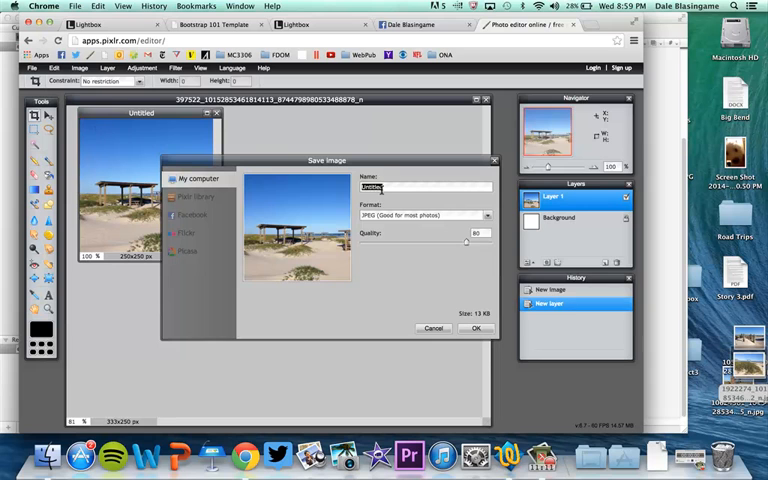
type("thumb-1")
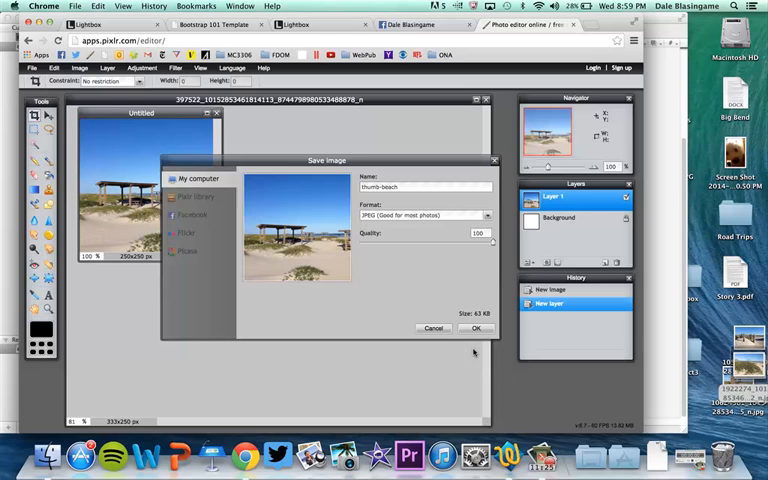
left_click(476, 328)
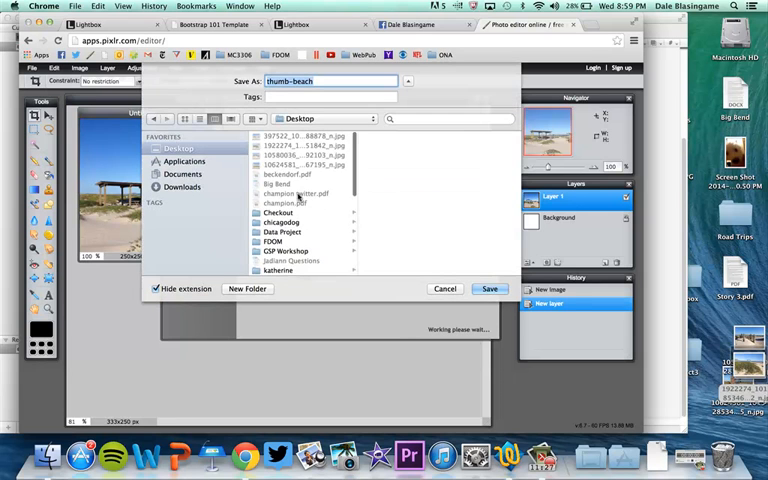
double_click(280, 220)
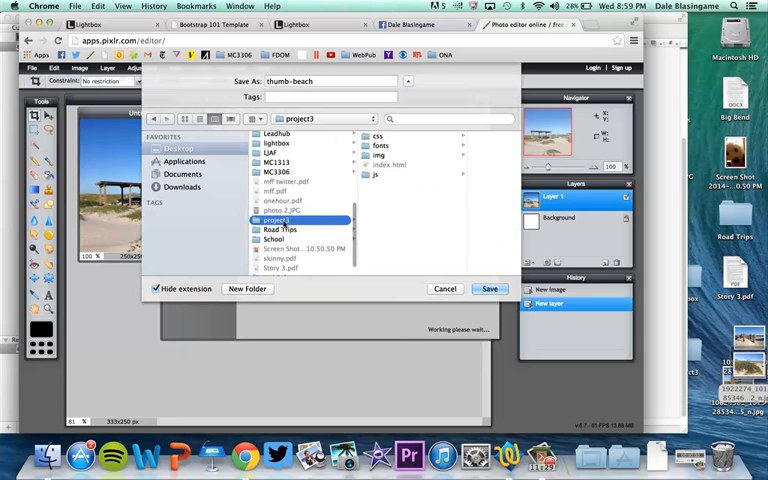
double_click(380, 155)
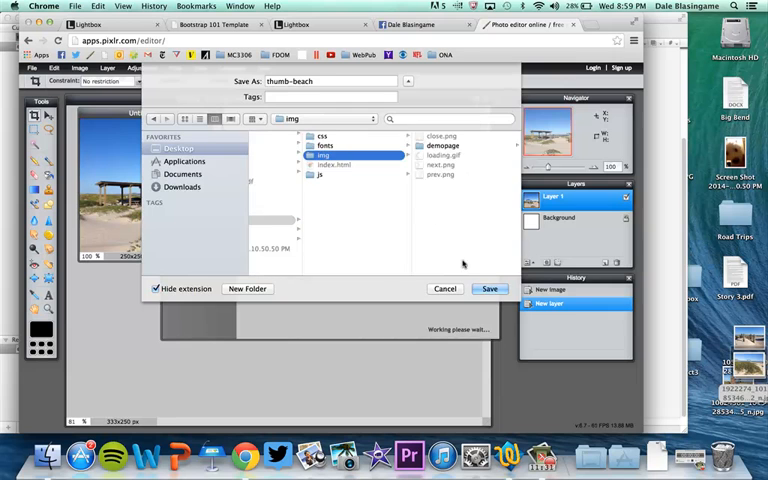
left_click(490, 288)
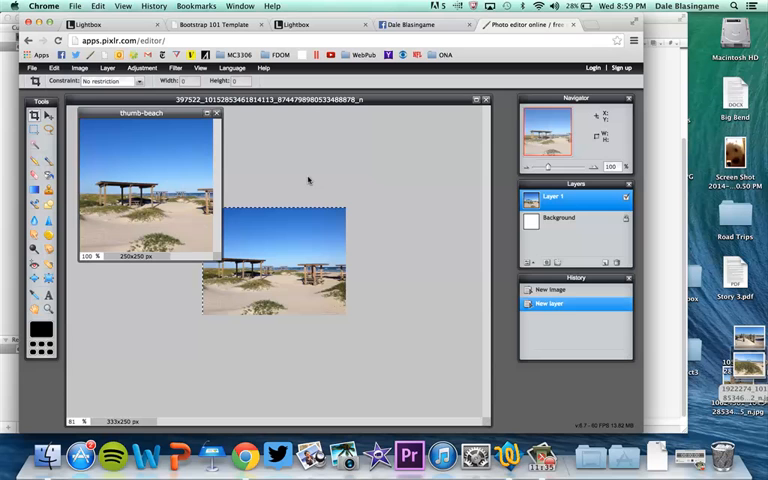
left_click(32, 67)
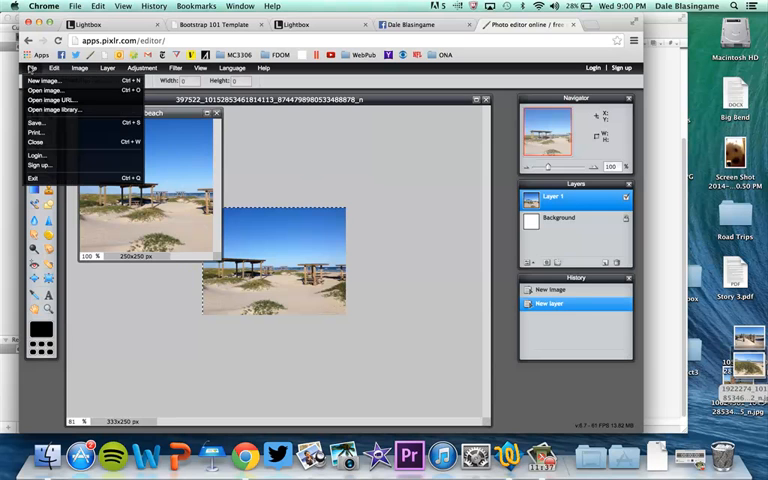
left_click(44, 90)
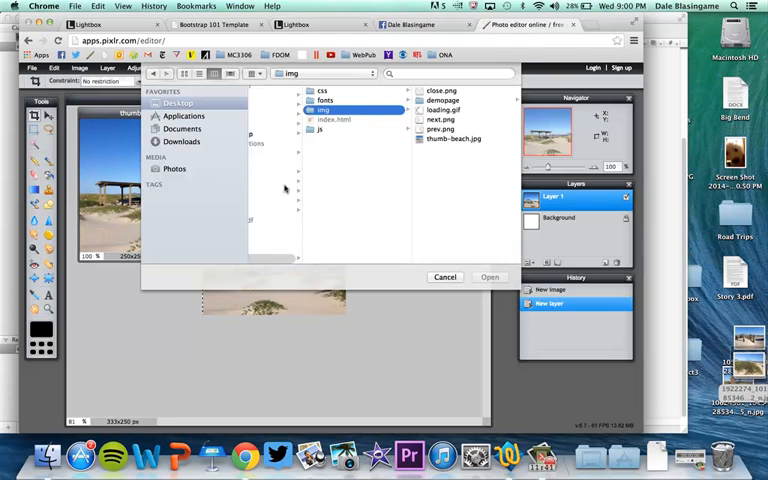
left_click(489, 277)
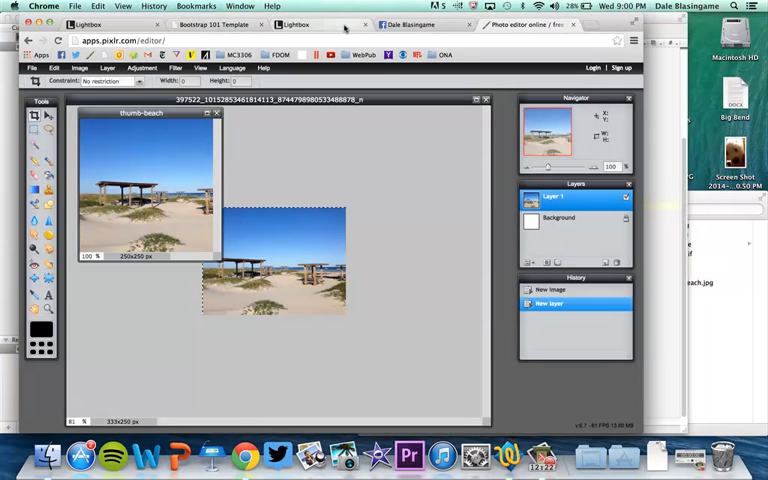
- Switch to the Bootstrap 101 Template tab and open the beach thumbnail's full-size photo
left_click(295, 24)
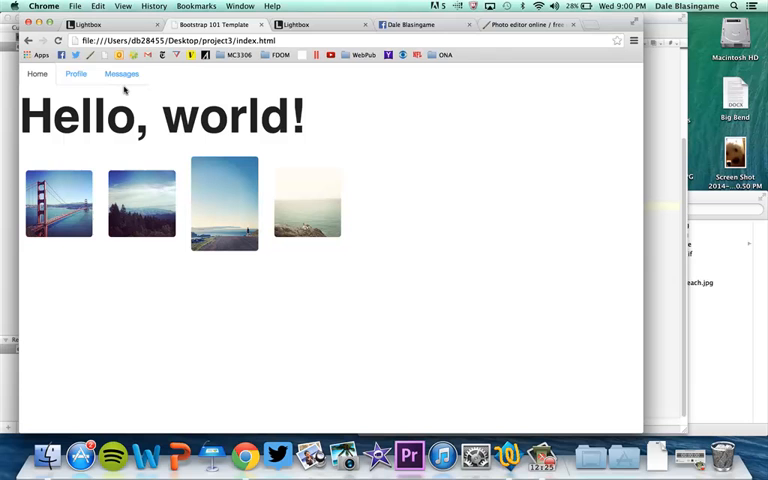
mouse_move(58, 203)
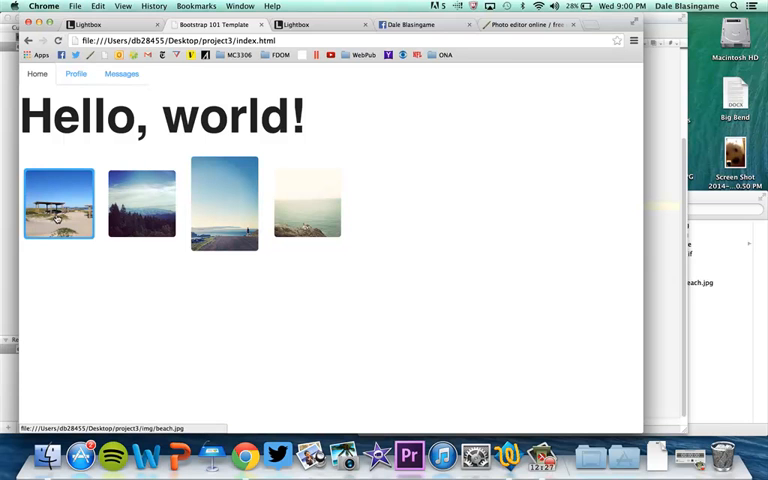
left_click(58, 203)
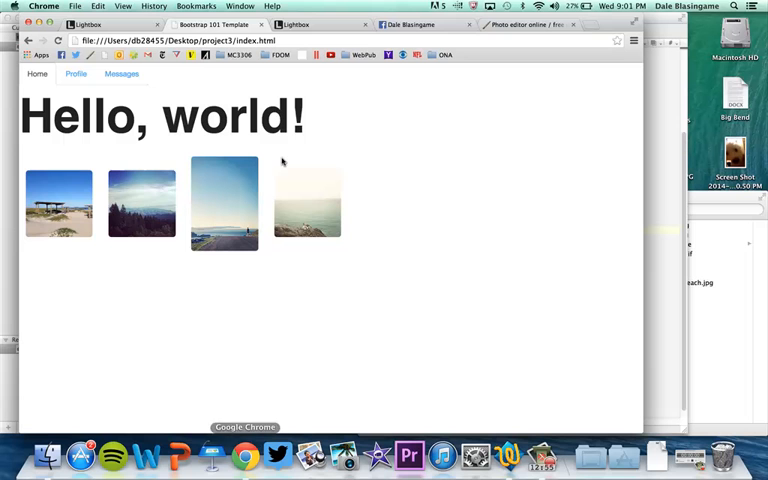
mouse_move(58, 203)
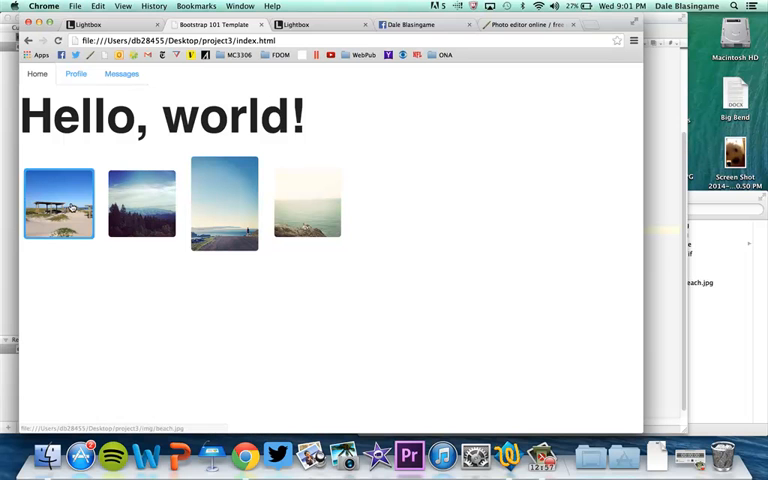
- Open the beach thumbnail in the Lightbox to view the full-size photo
left_click(58, 203)
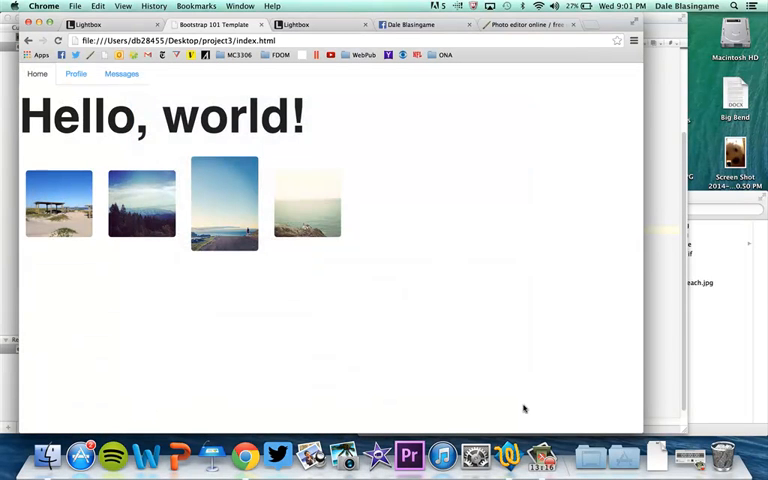
mouse_move(468, 222)
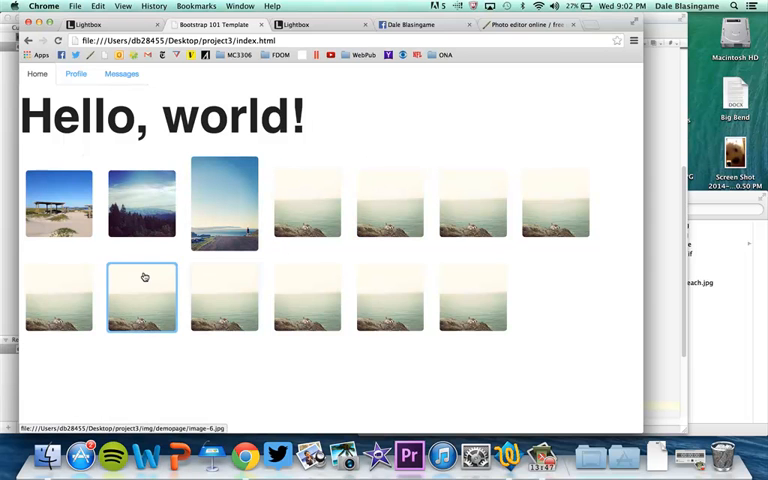
mouse_move(58, 203)
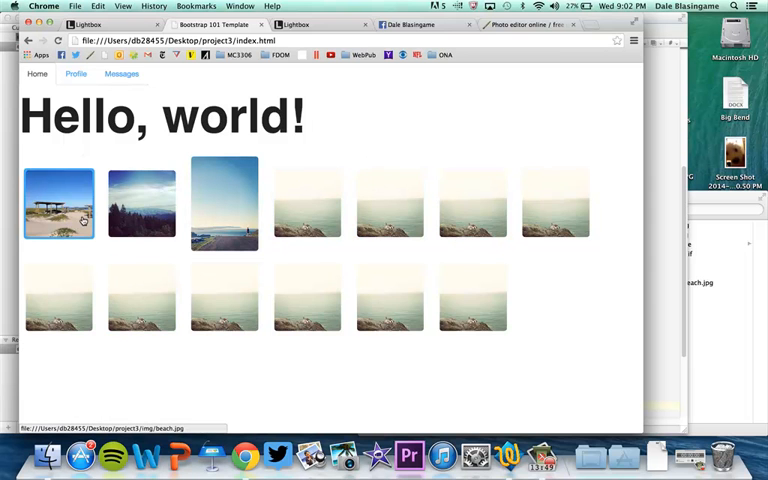
left_click(58, 203)
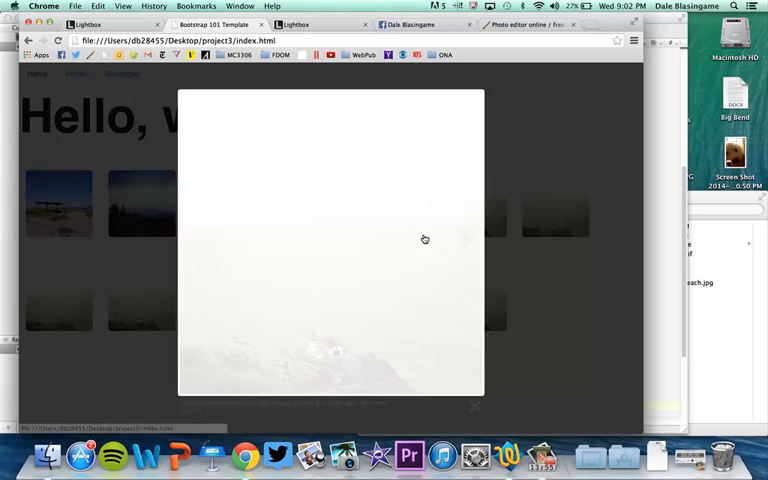
left_click(465, 237)
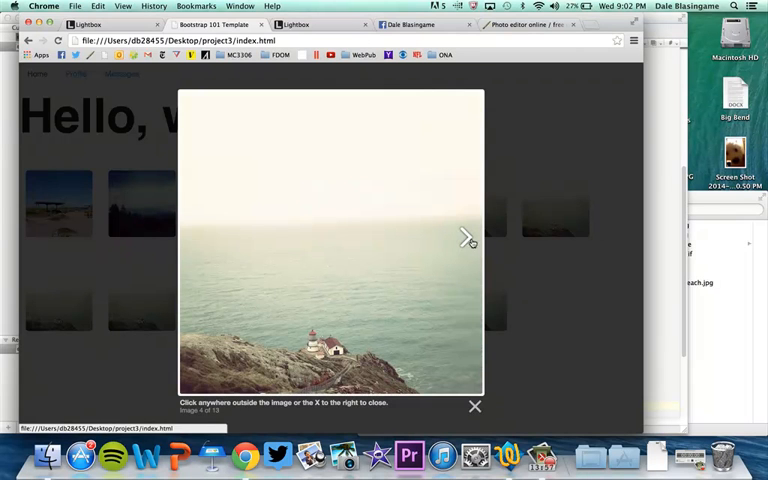
left_click(475, 406)
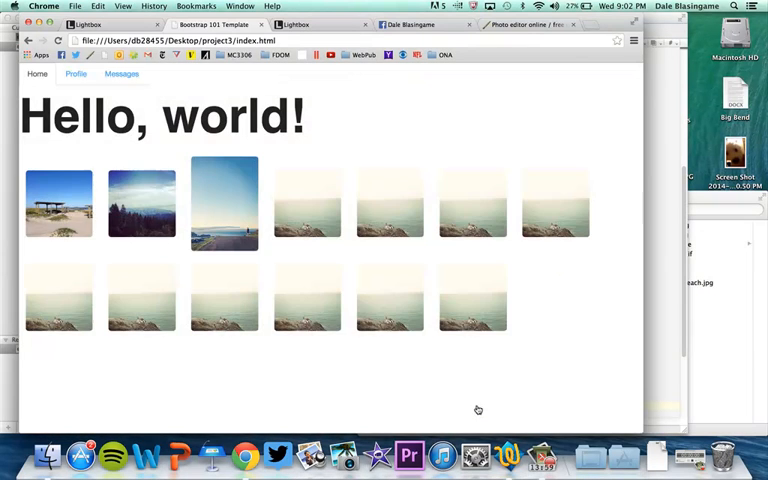